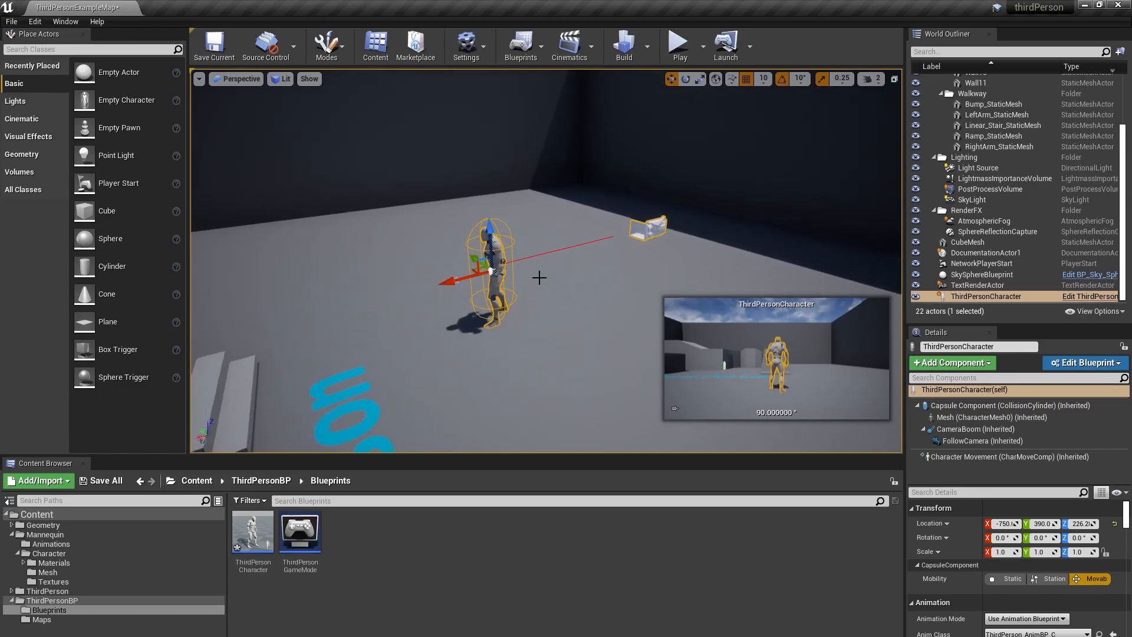
Play-test the level and control the character in the running game.
left_click_drag(538, 279, 466, 299)
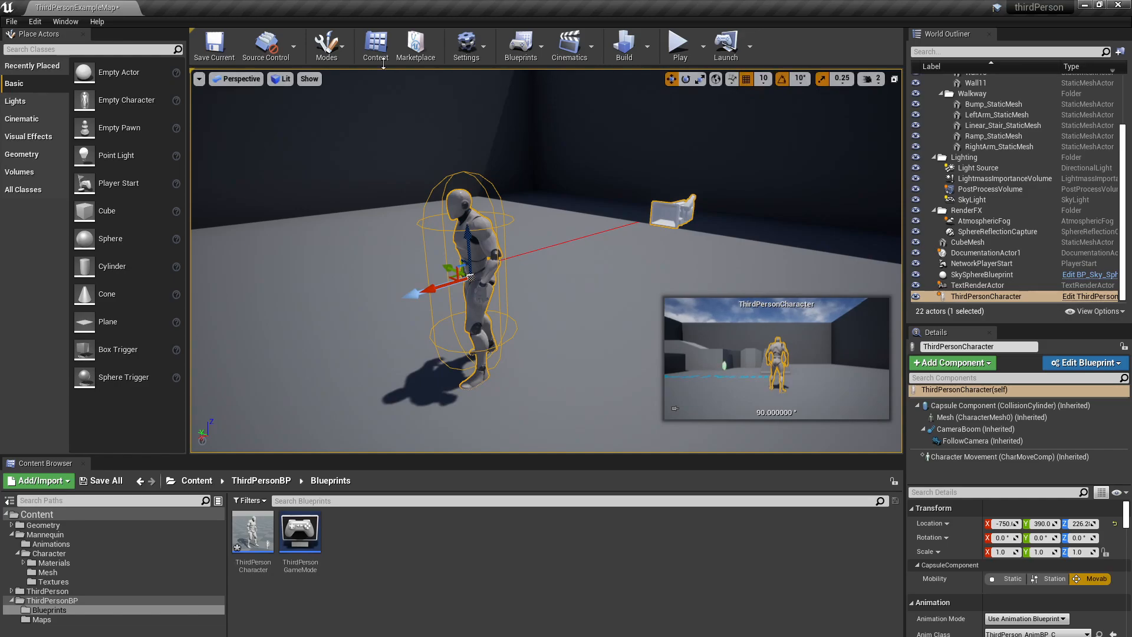
mouse_move(198, 524)
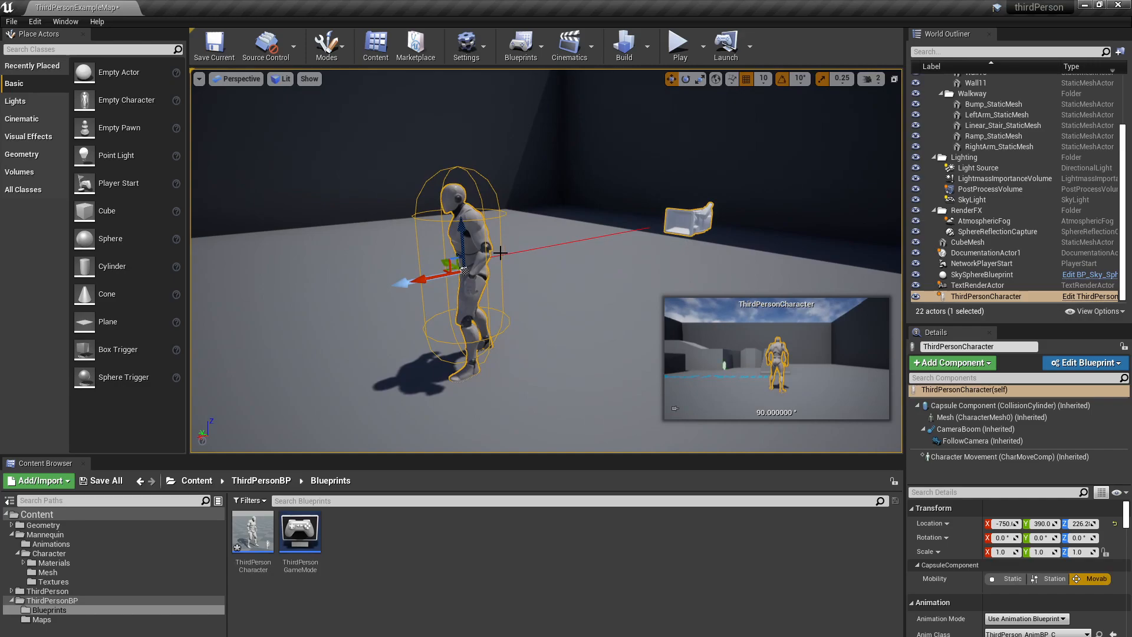
mouse_move(446, 288)
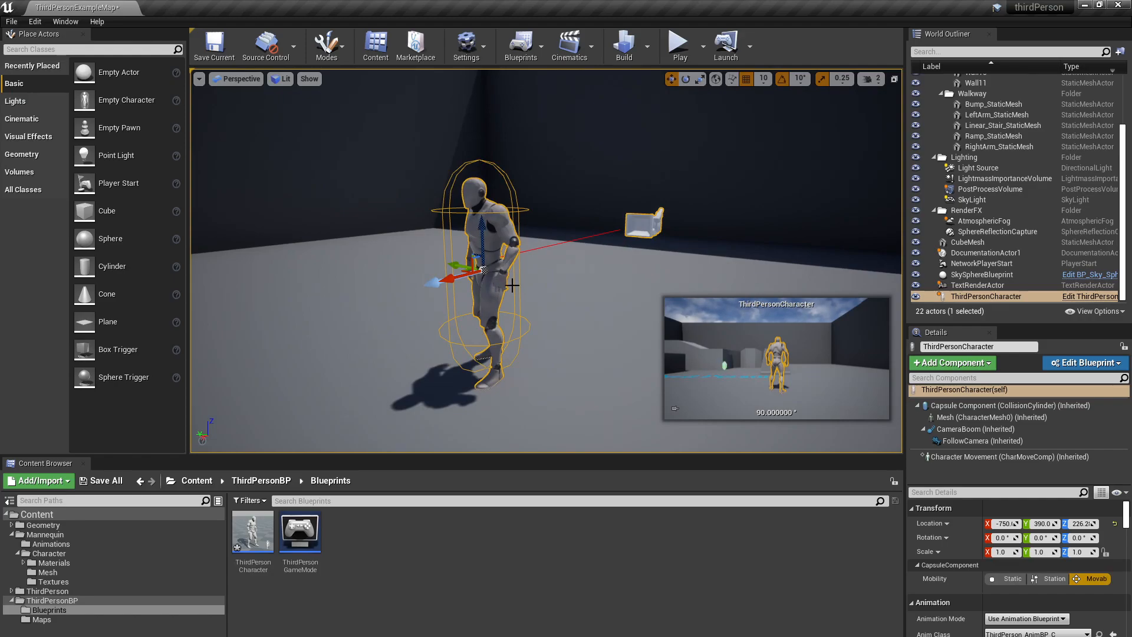
mouse_move(455, 298)
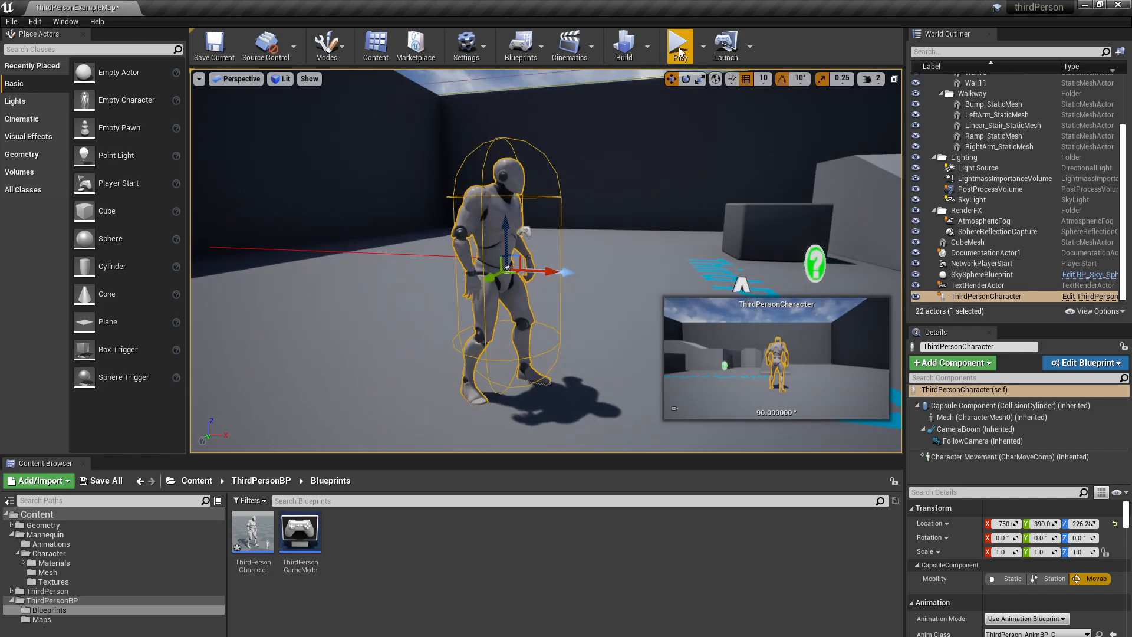
left_click(678, 45)
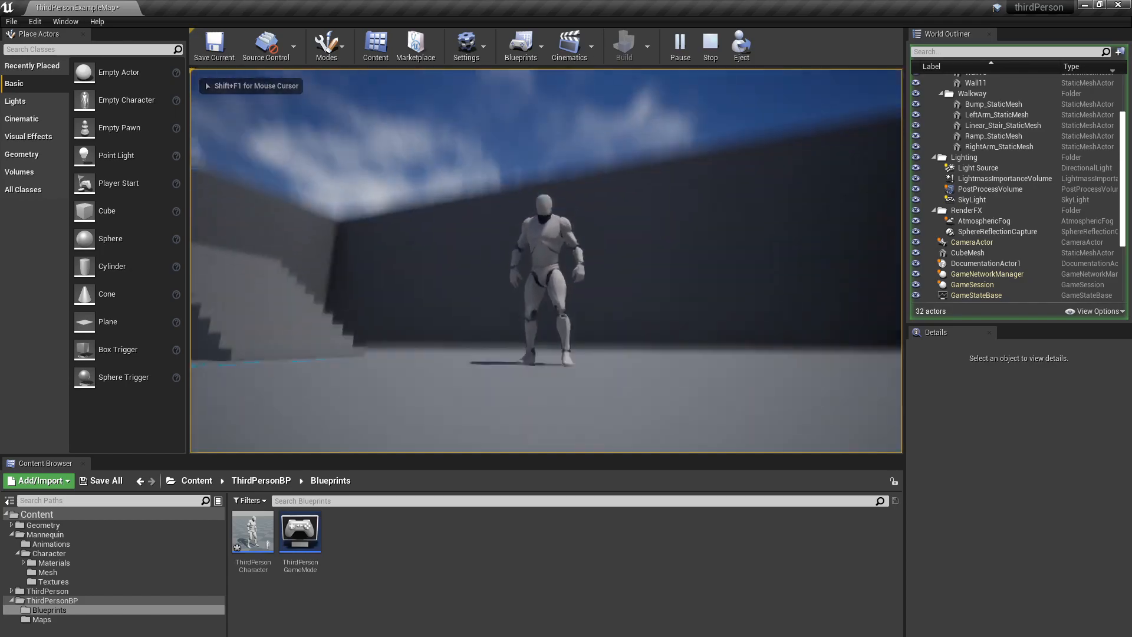
left_click(986, 296)
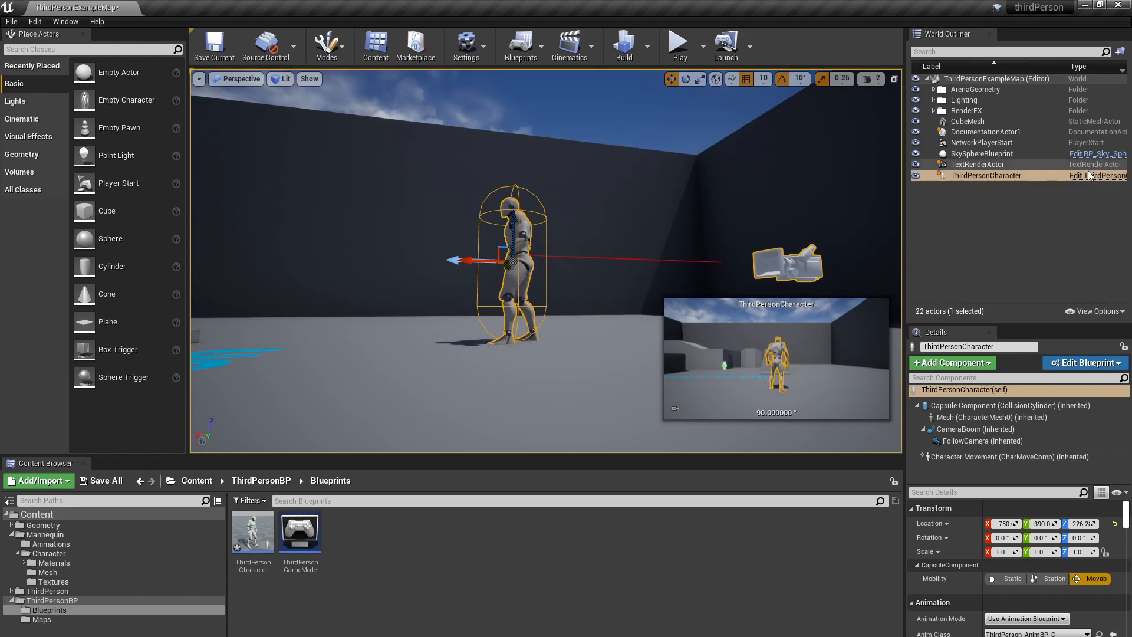
mouse_move(1098, 176)
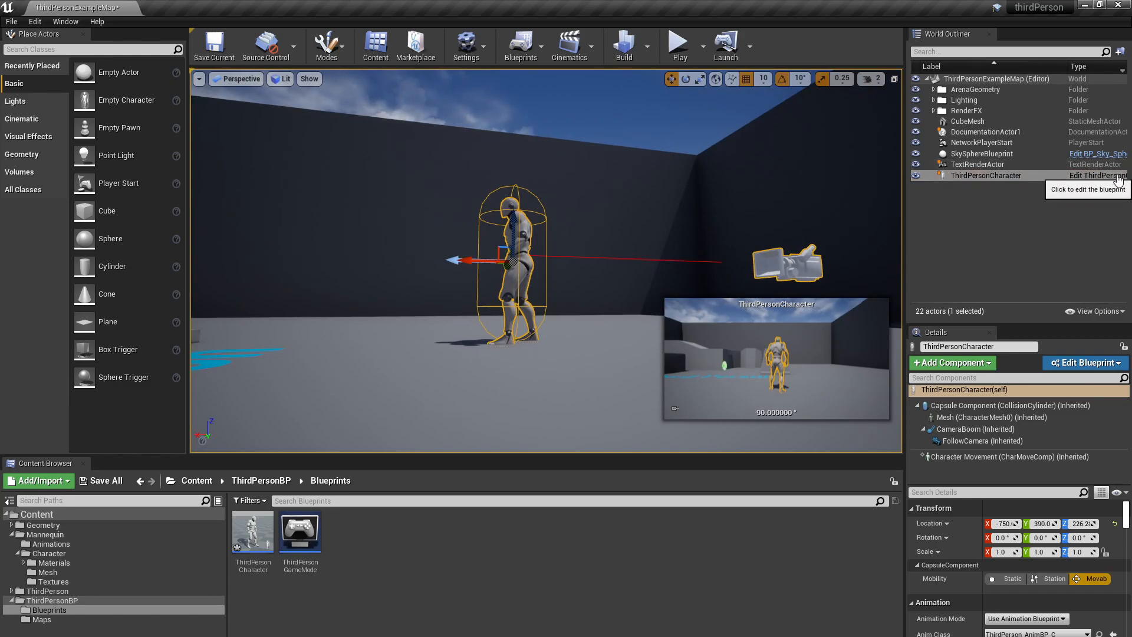
mouse_move(422, 382)
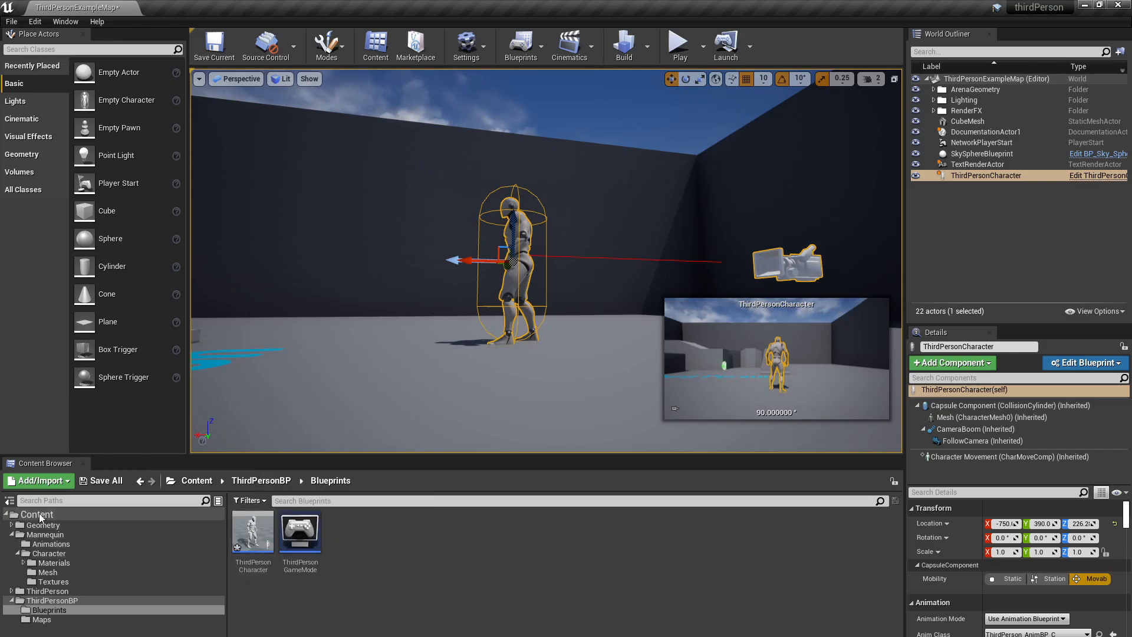
mouse_move(9, 501)
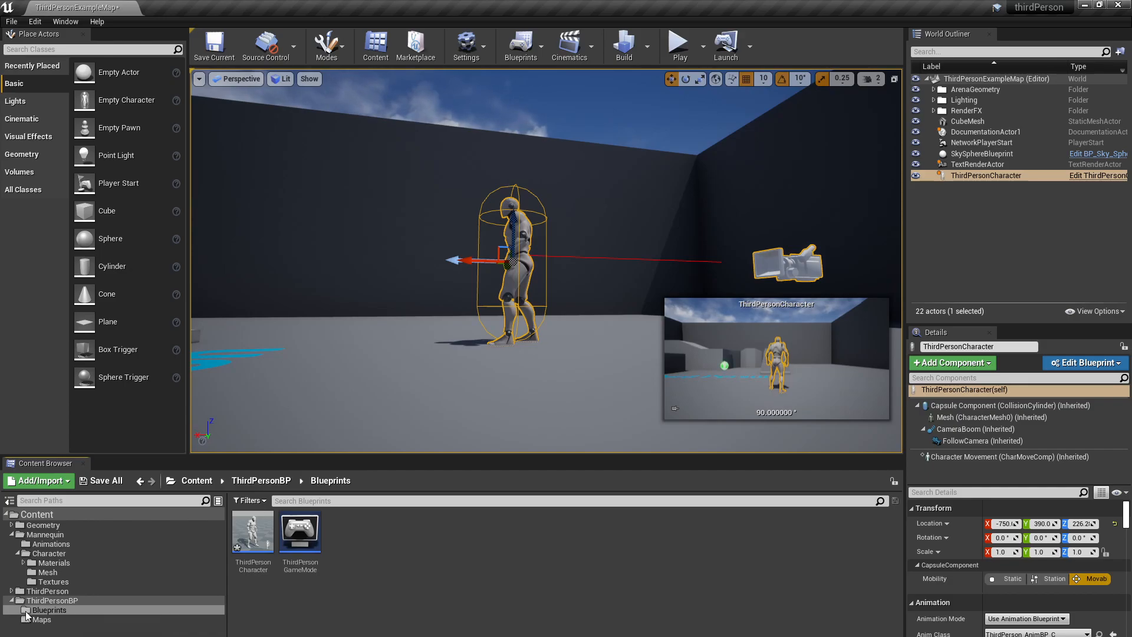
mouse_move(253, 532)
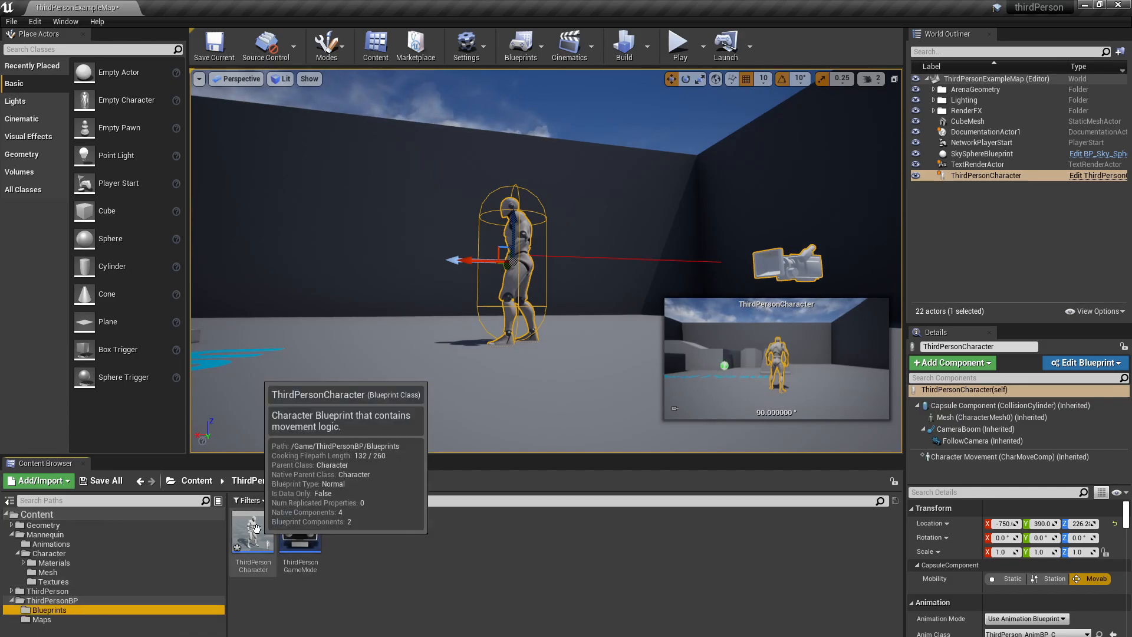
Open the ThirdPersonCharacter blueprint, select its Mesh component, and return to the map.
double_click(253, 531)
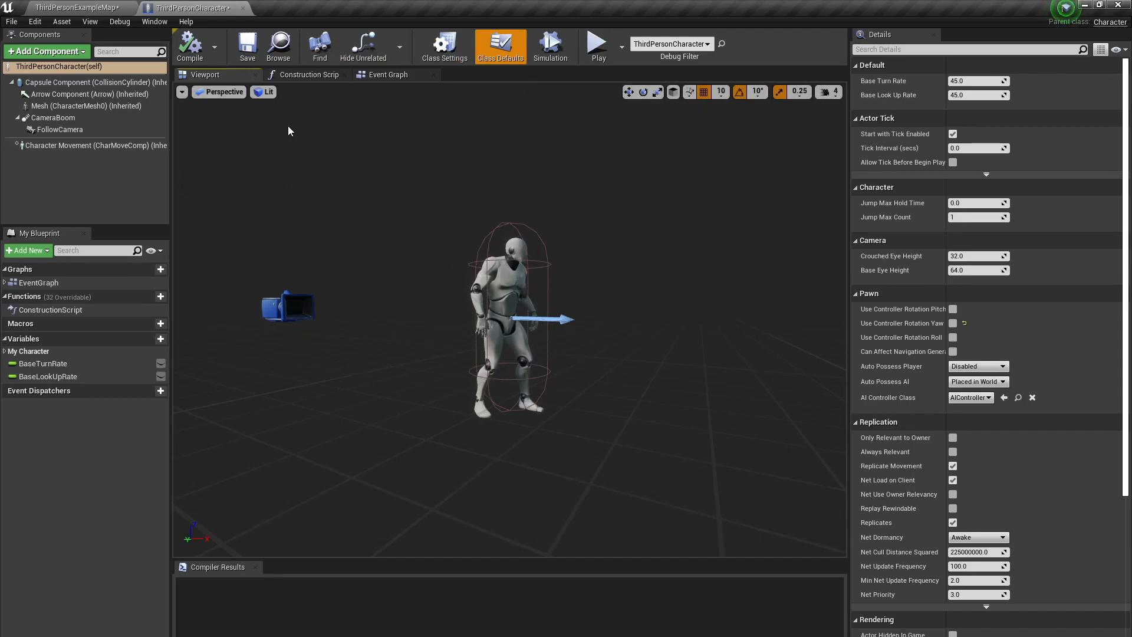
left_click(57, 66)
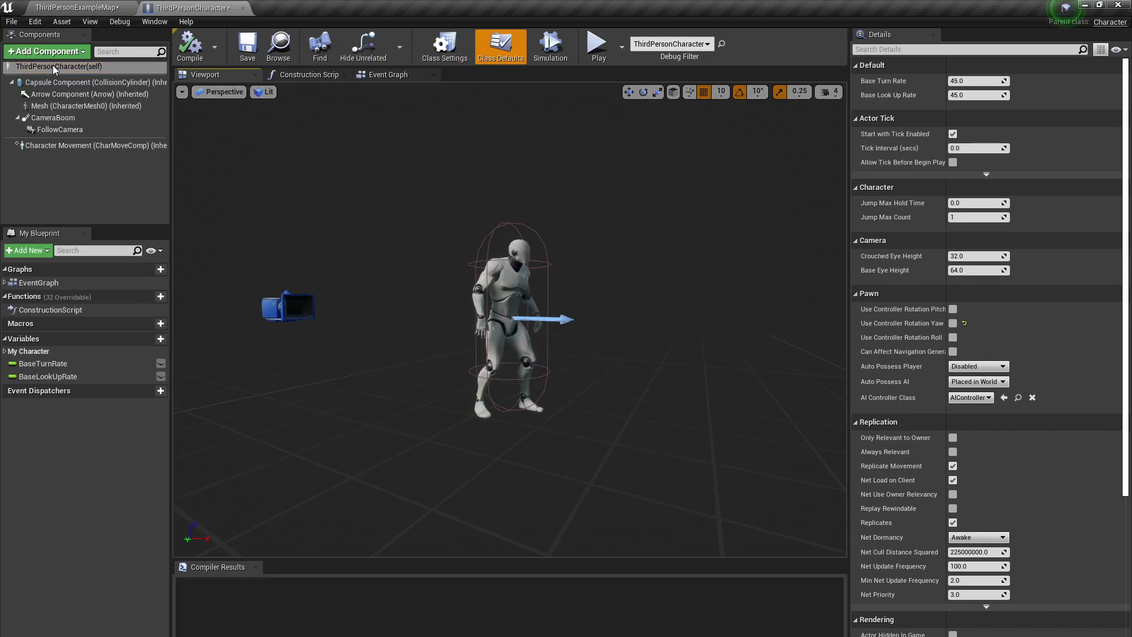
mouse_move(58, 66)
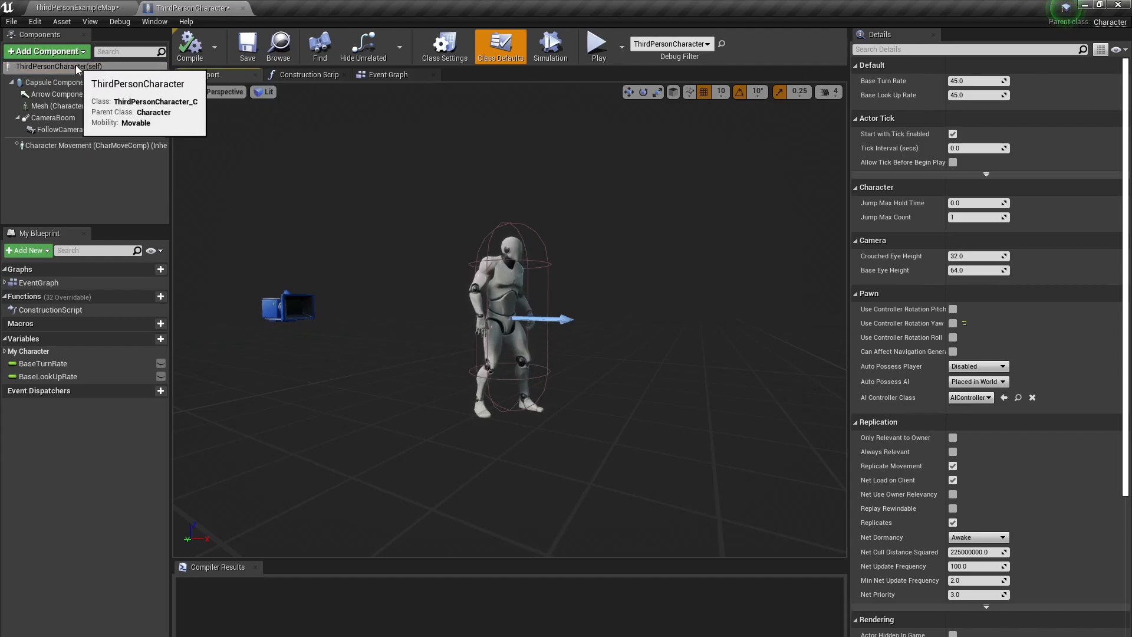
mouse_move(43, 82)
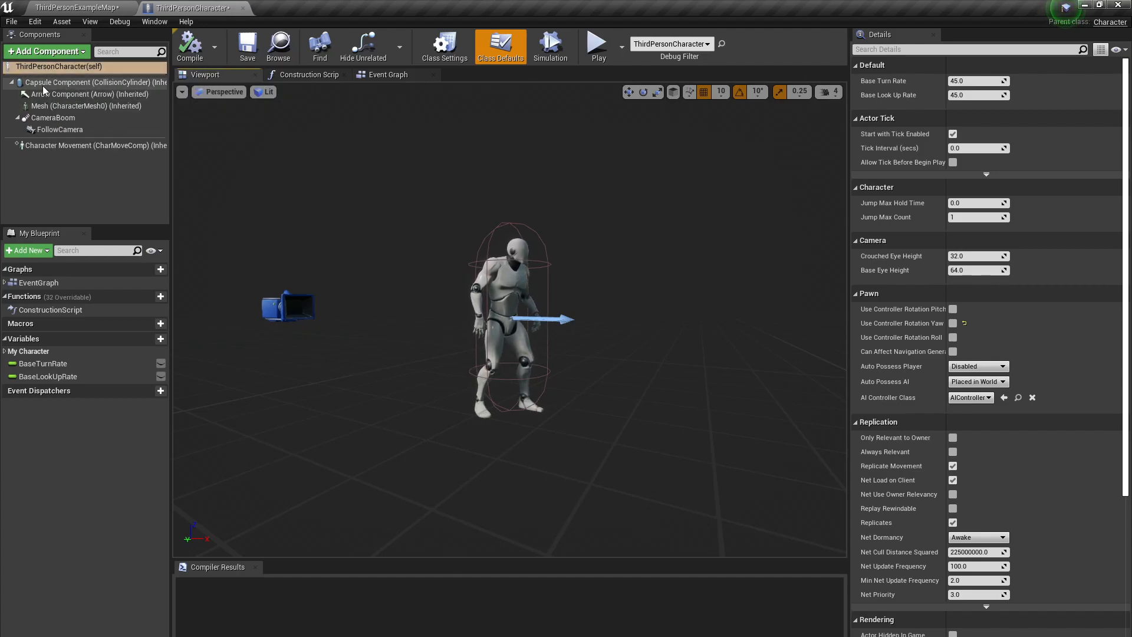
left_click(72, 105)
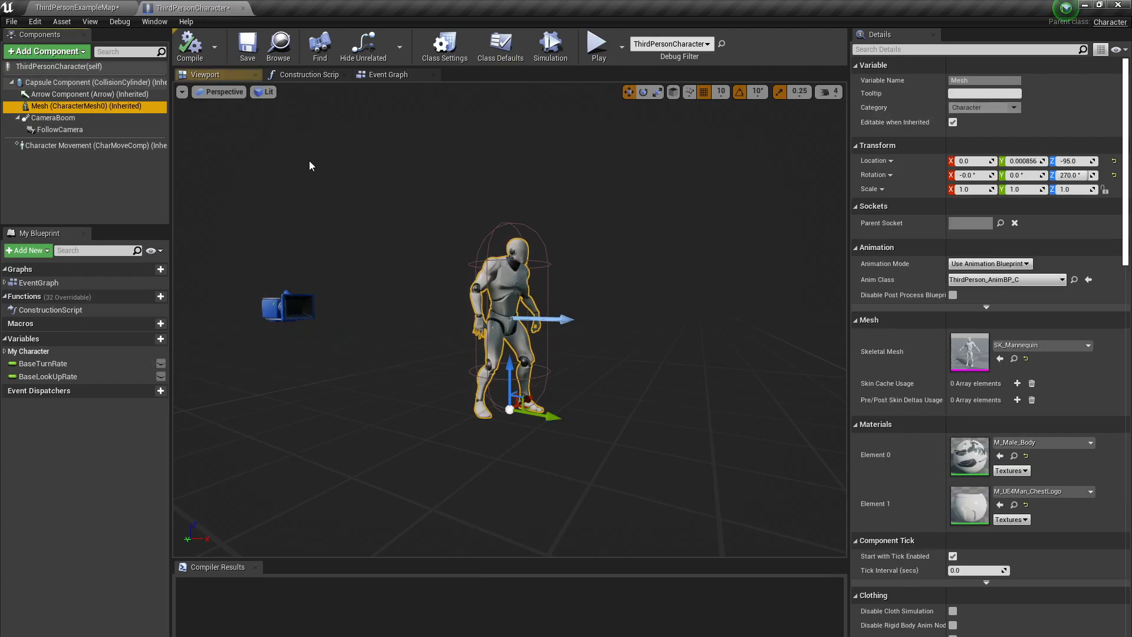
mouse_move(86, 107)
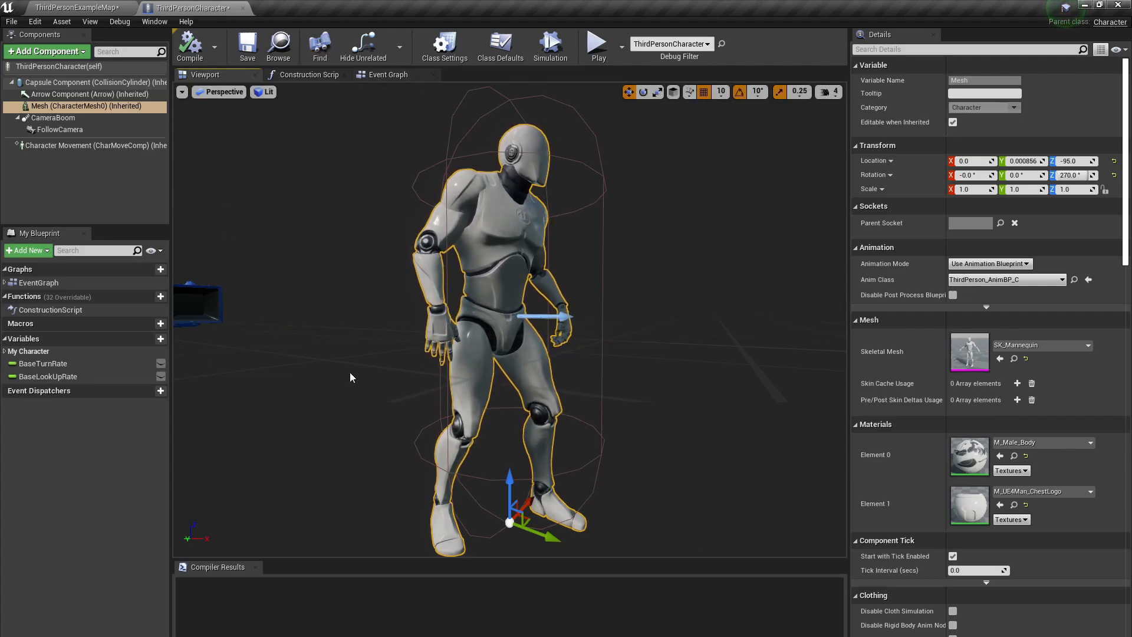
left_click(76, 7)
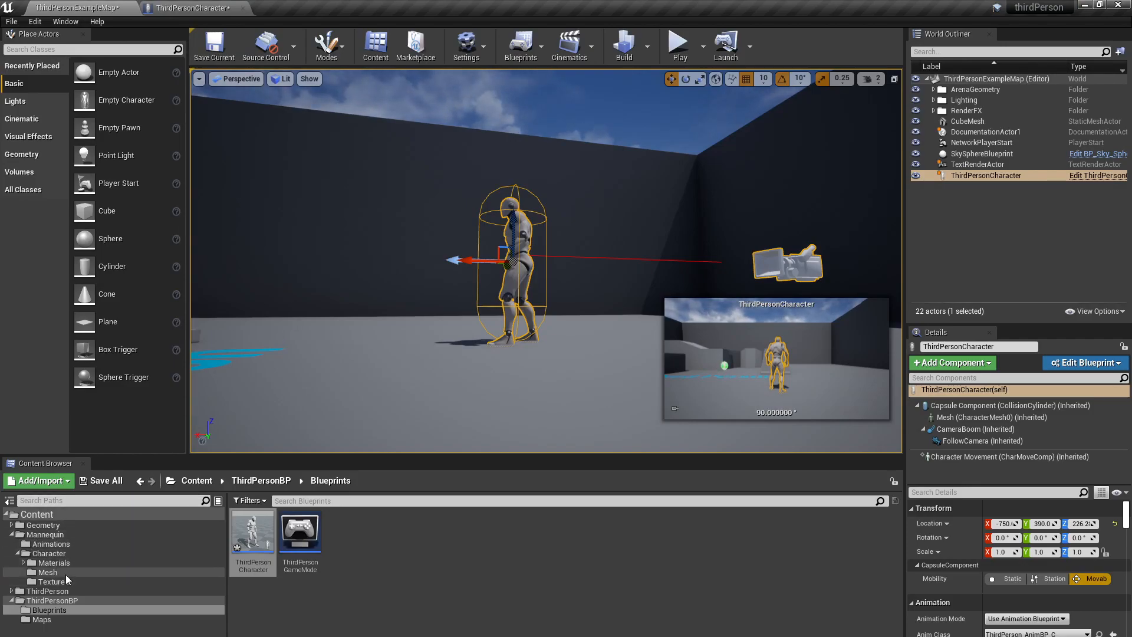
Open UE4_Mannequin_Skeleton from the Mannequin > Character > Mesh folder.
left_click(50, 553)
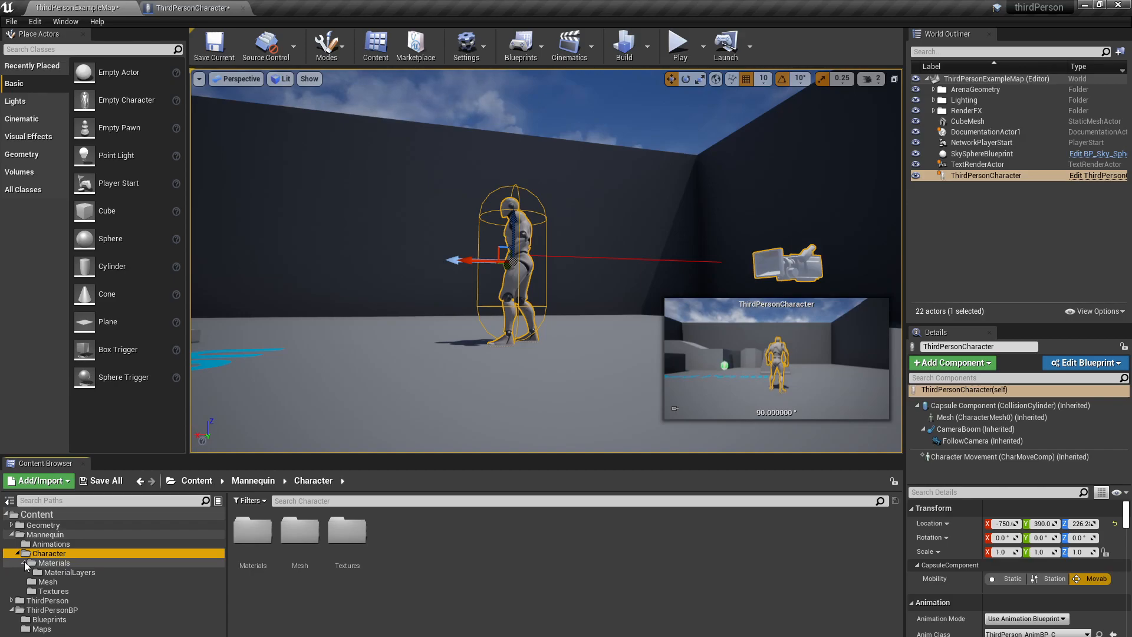
left_click(47, 571)
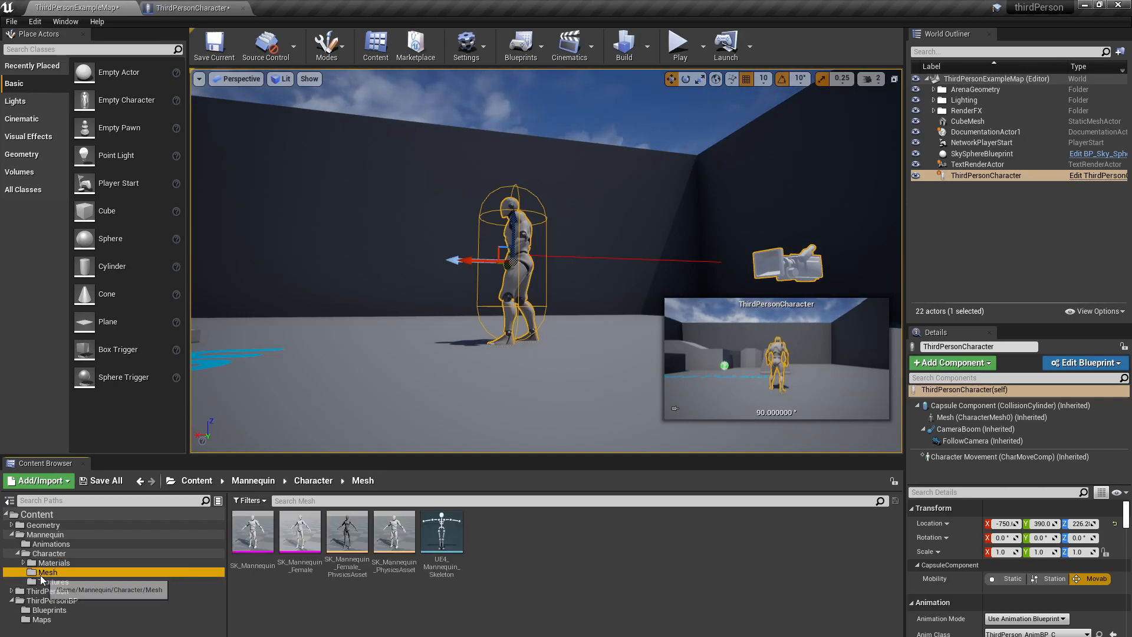
mouse_move(441, 532)
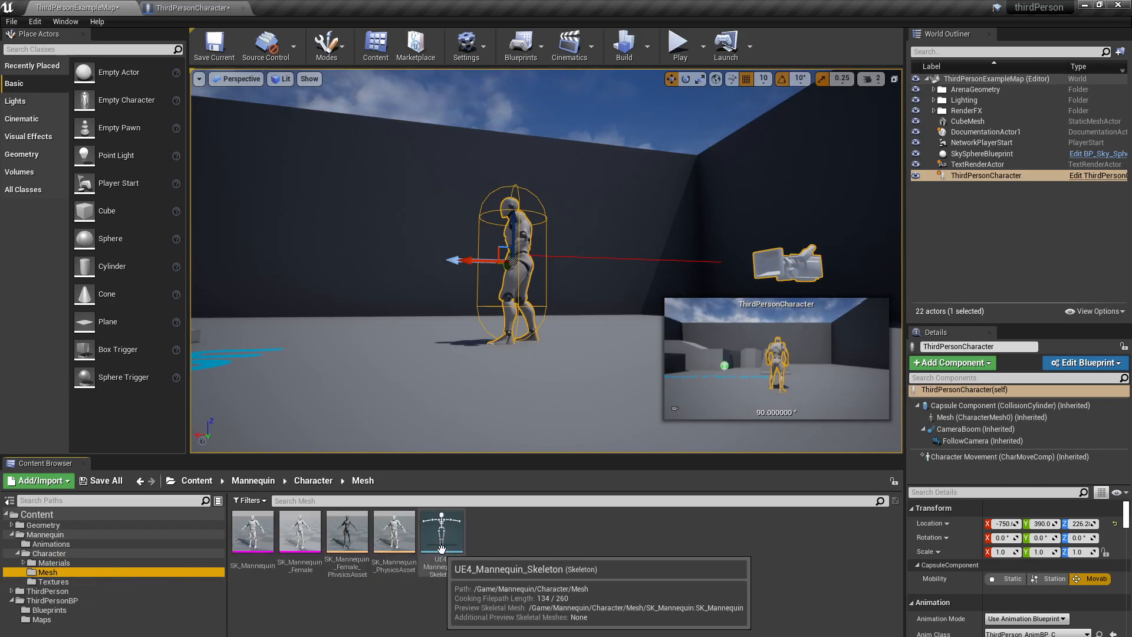
double_click(441, 531)
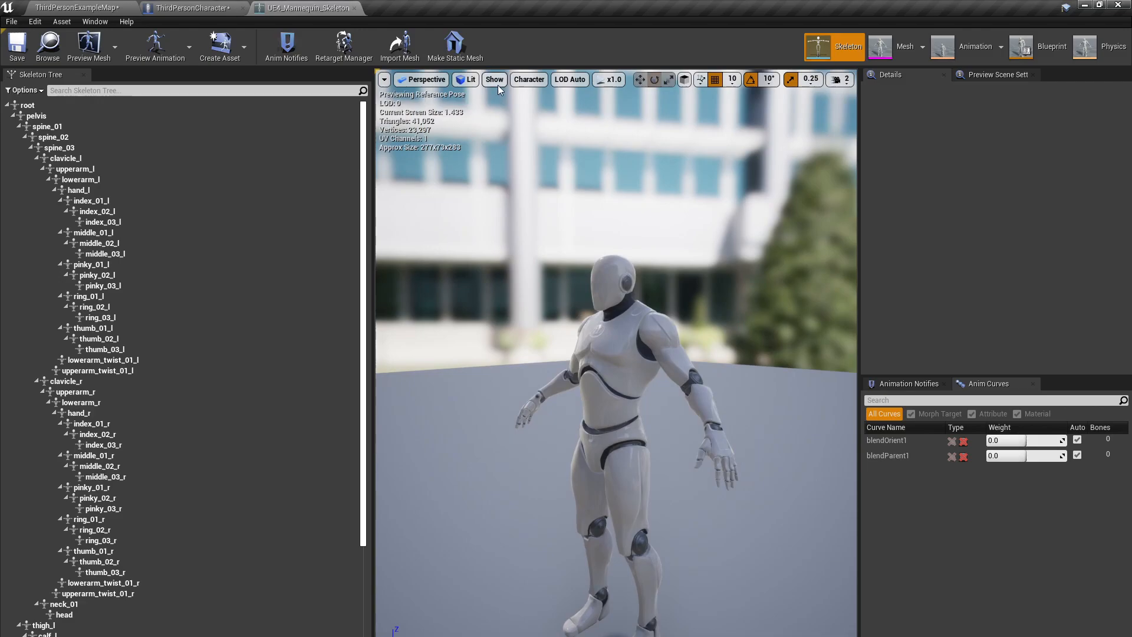
Toggle bone drawing via Show > Character > Bones and select the hand_r bone.
left_click(528, 79)
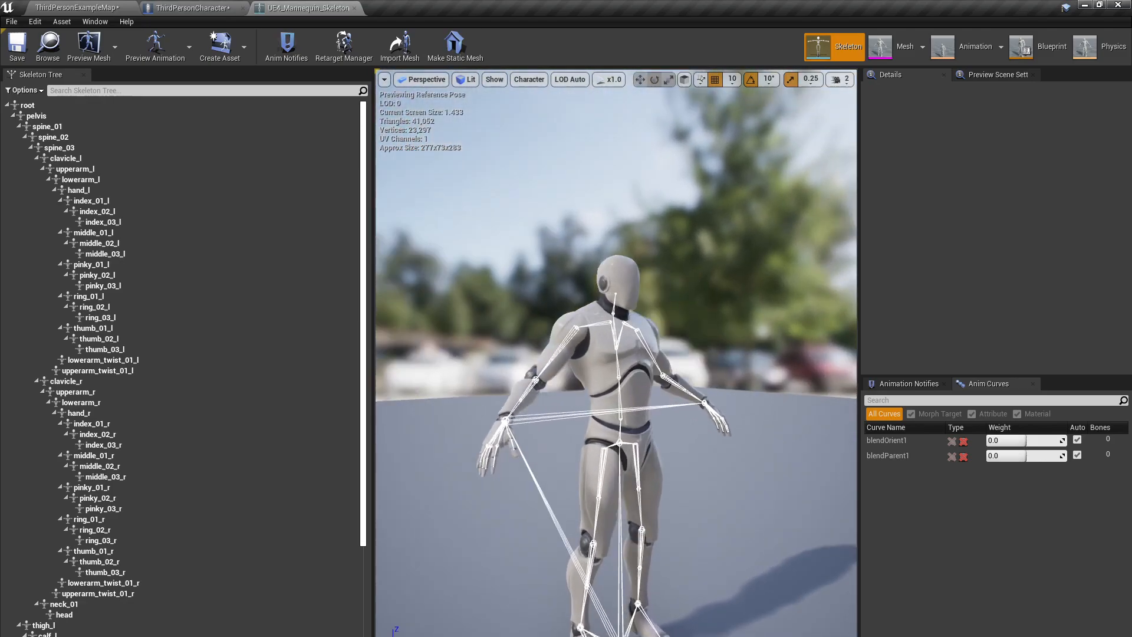
left_click(528, 79)
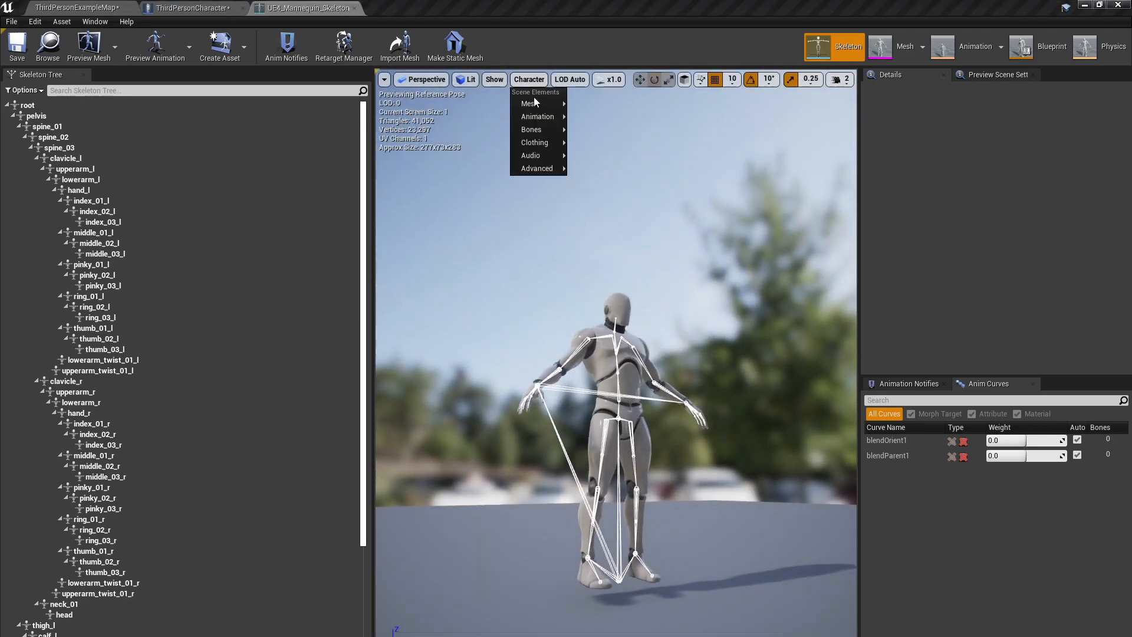
mouse_move(532, 129)
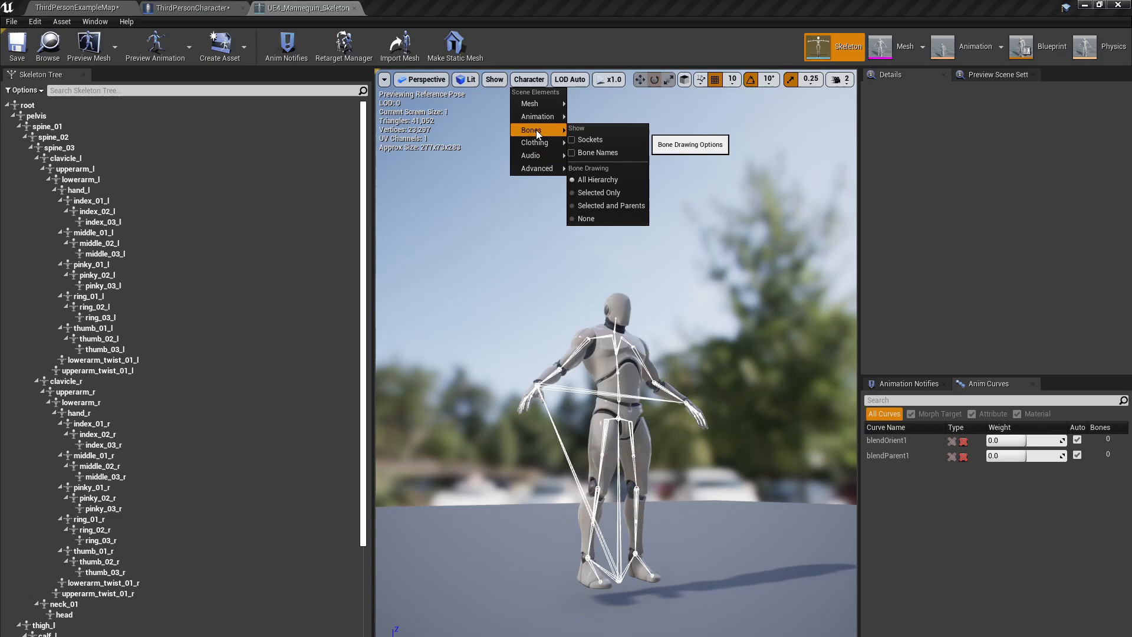
left_click(586, 218)
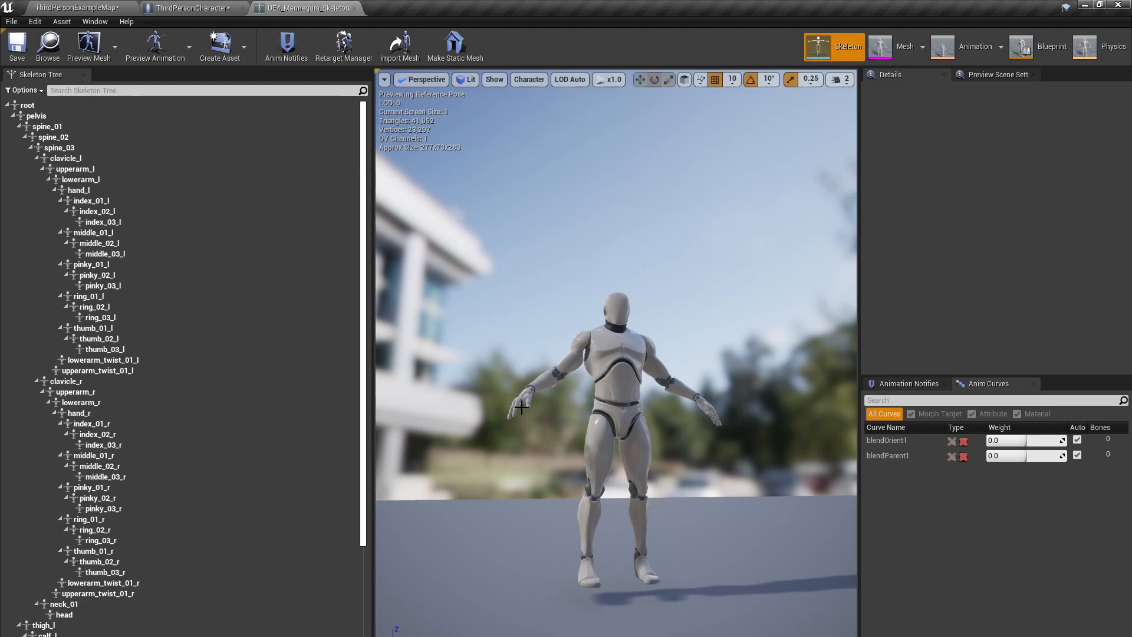
left_click(79, 412)
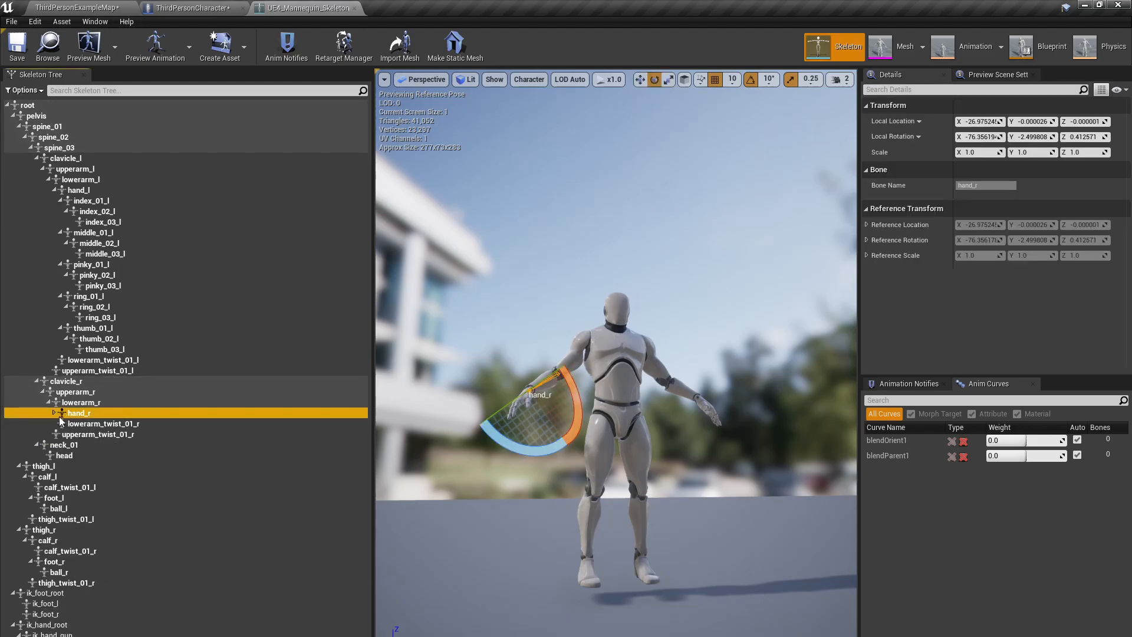
Add a socket on hand_r and name it handPosition.
right_click(78, 413)
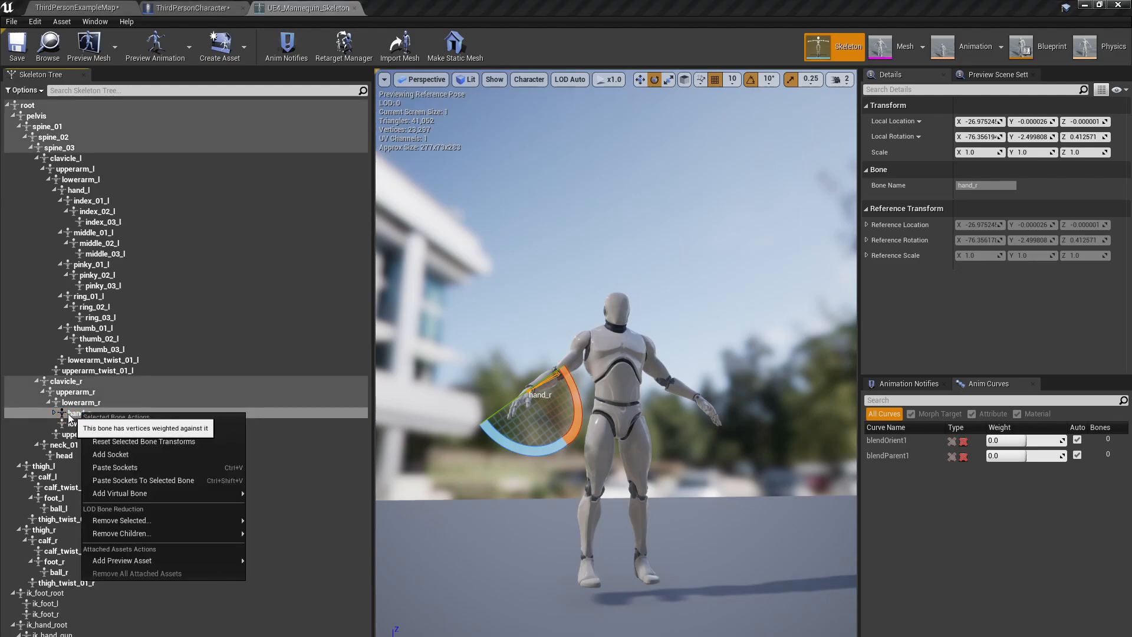
mouse_move(111, 454)
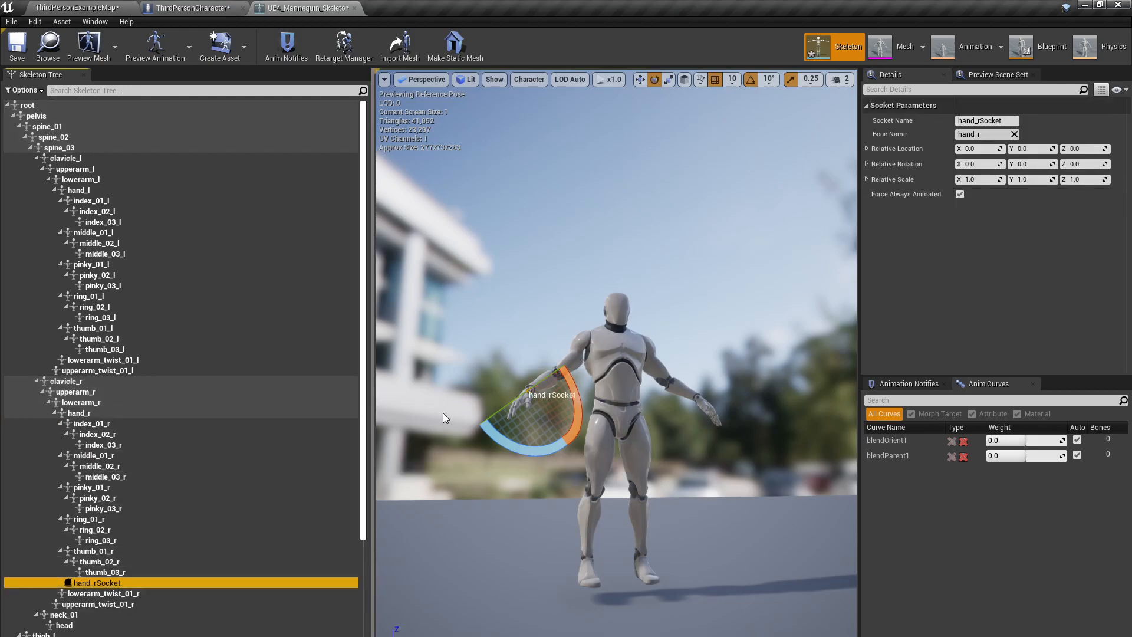
scroll("down", 3)
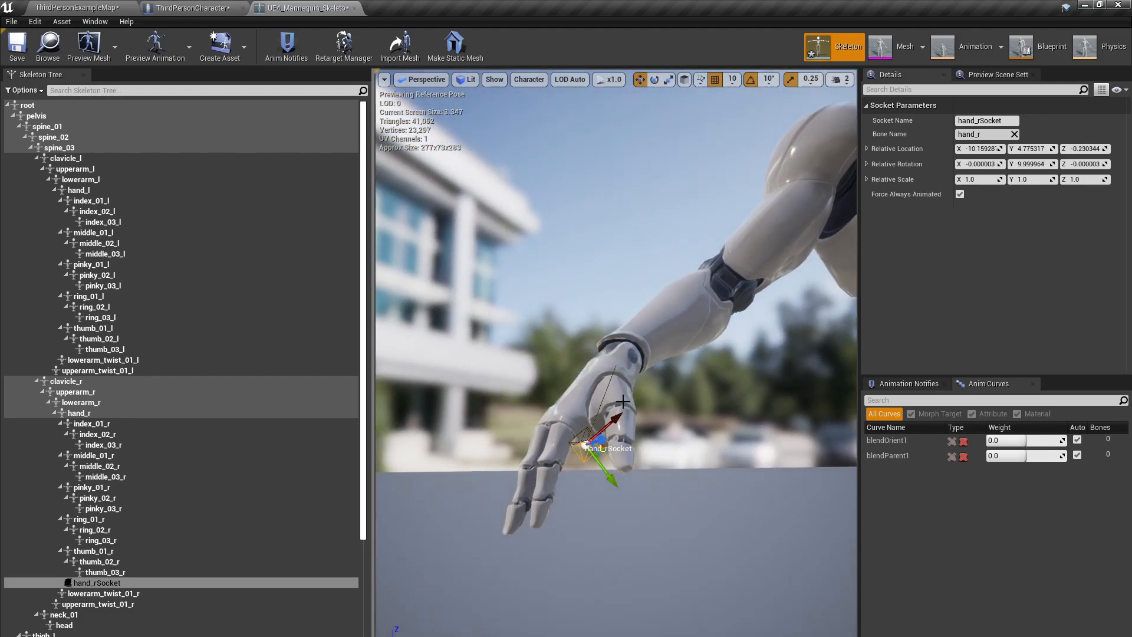
left_click_drag(625, 401, 506, 446)
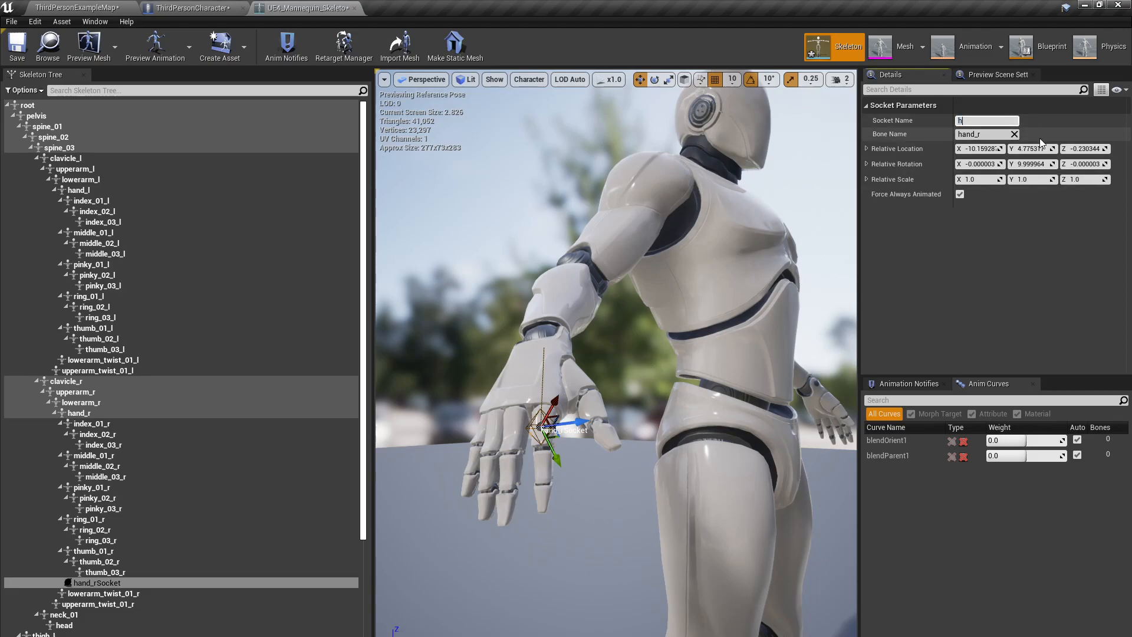
type("handPosition")
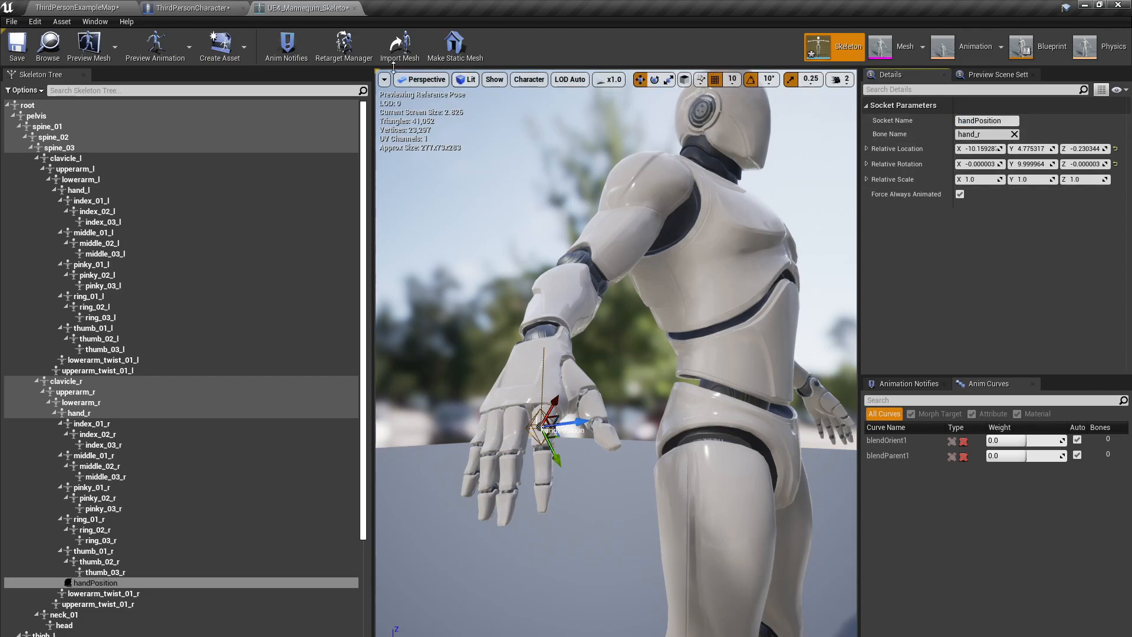
mouse_move(327, 21)
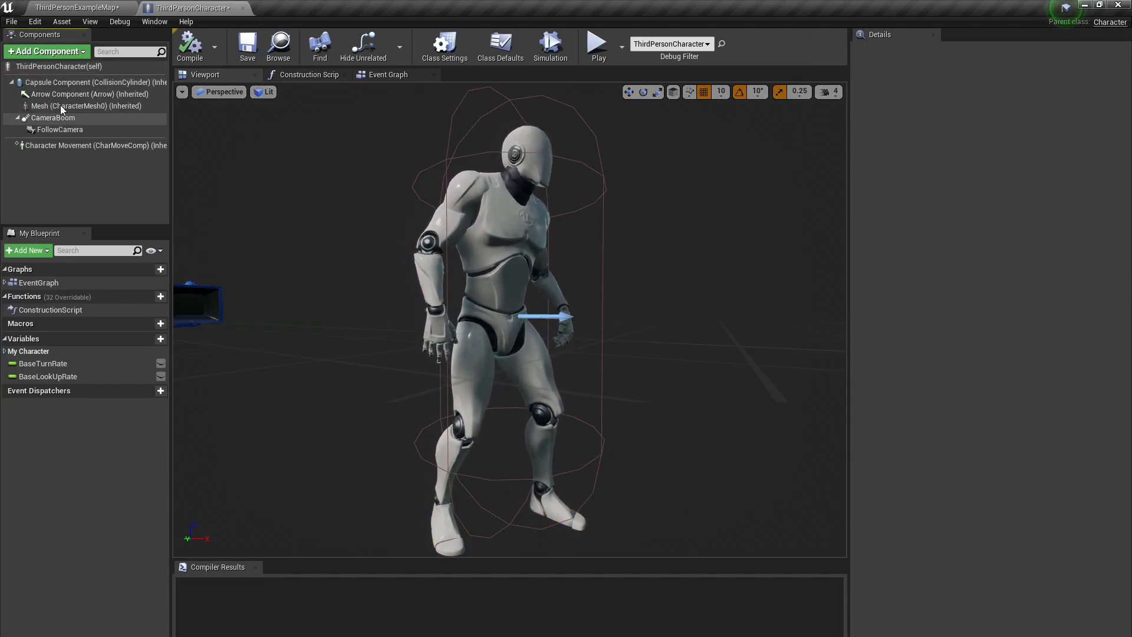
Add a Cube component and attach it under the character's Mesh.
left_click(46, 51)
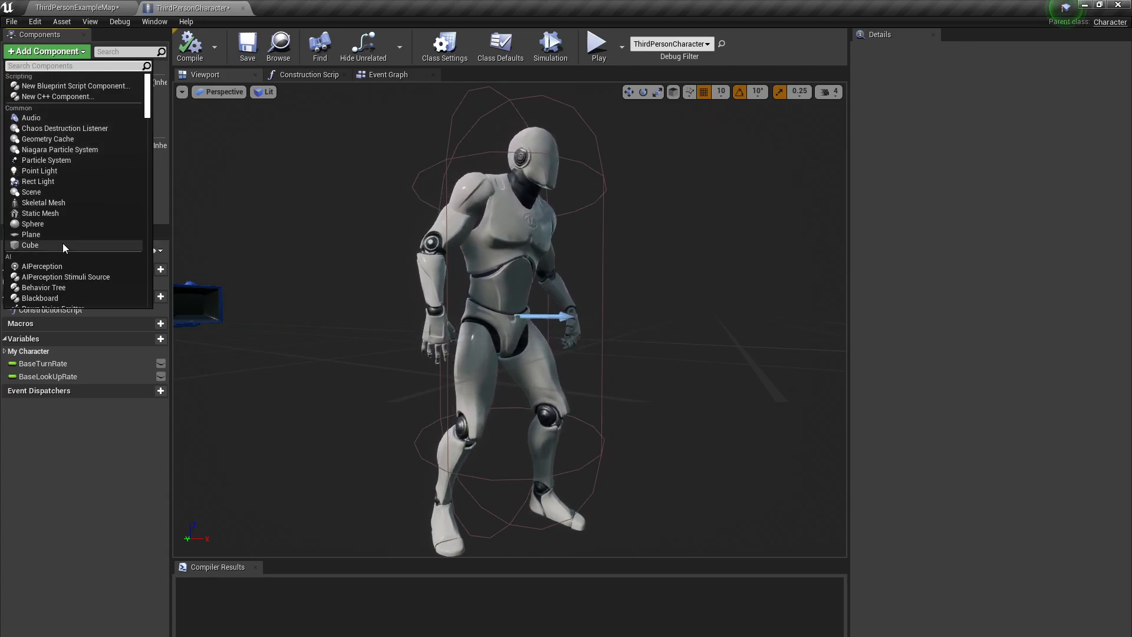
left_click(31, 245)
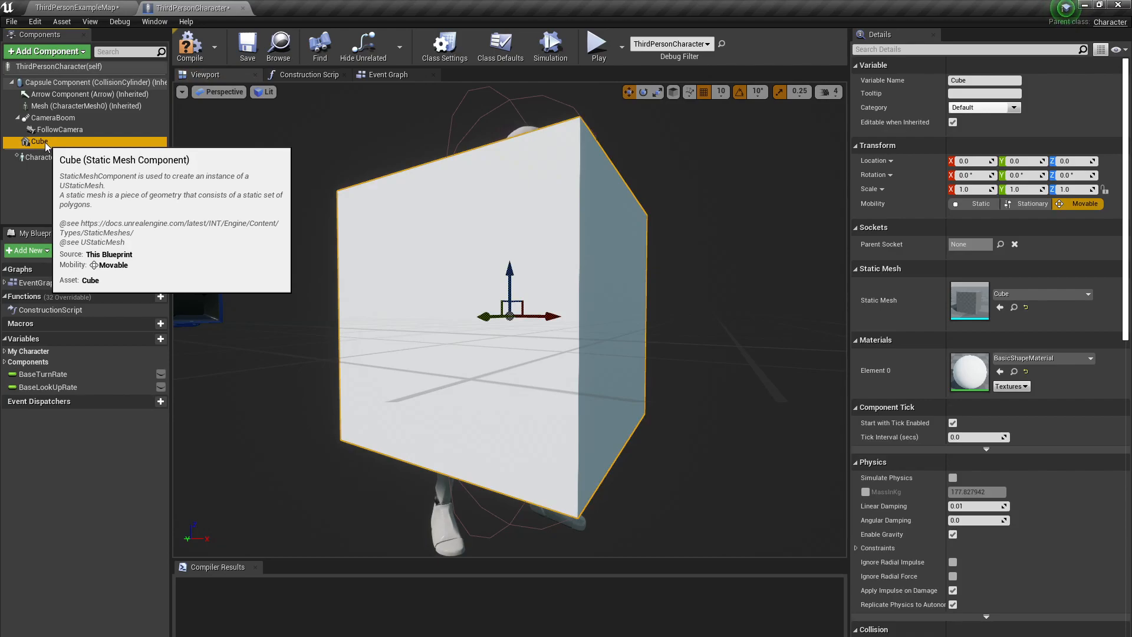
left_click_drag(40, 141, 80, 106)
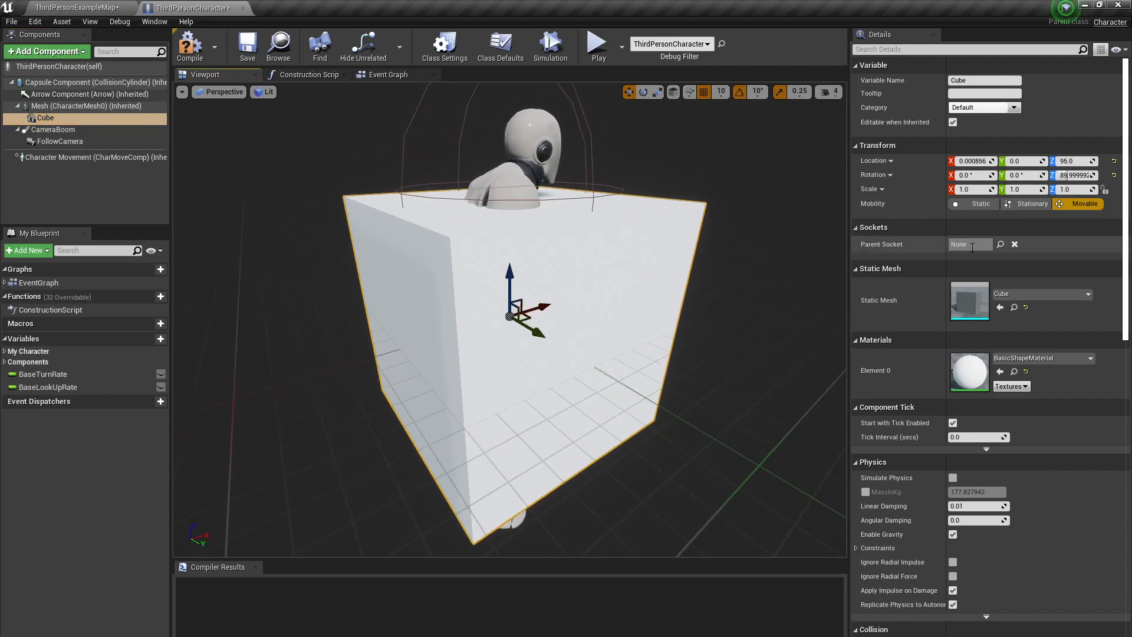
Parent the cube to the handPosition socket, zero its location and scale X/Y to 0.05.
left_click(998, 244)
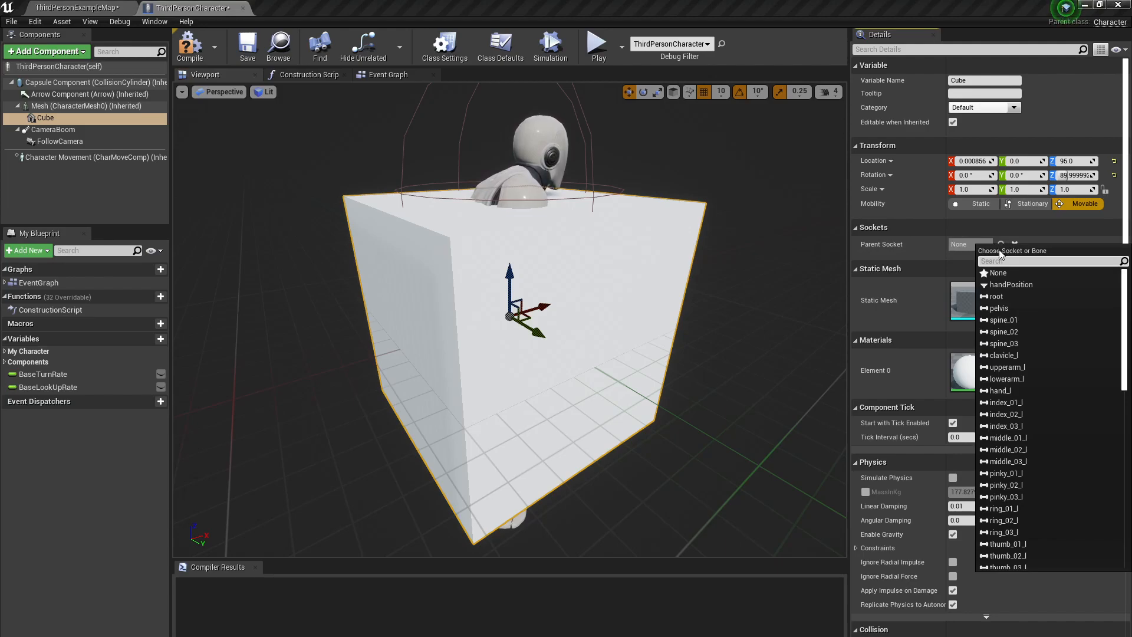
left_click(1010, 284)
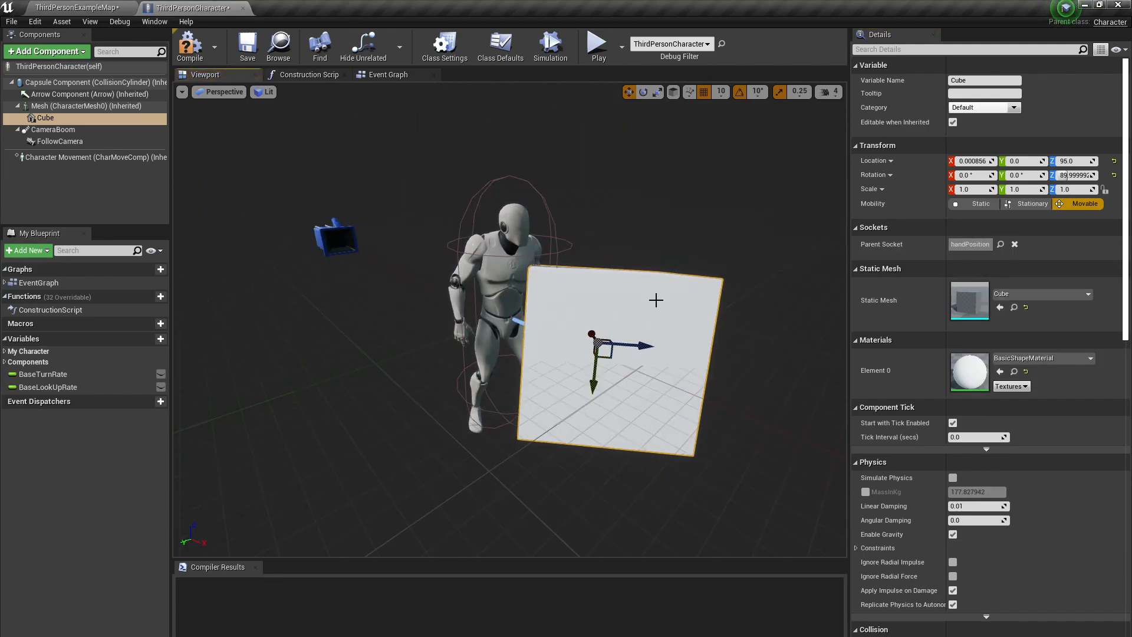
left_click(1017, 161)
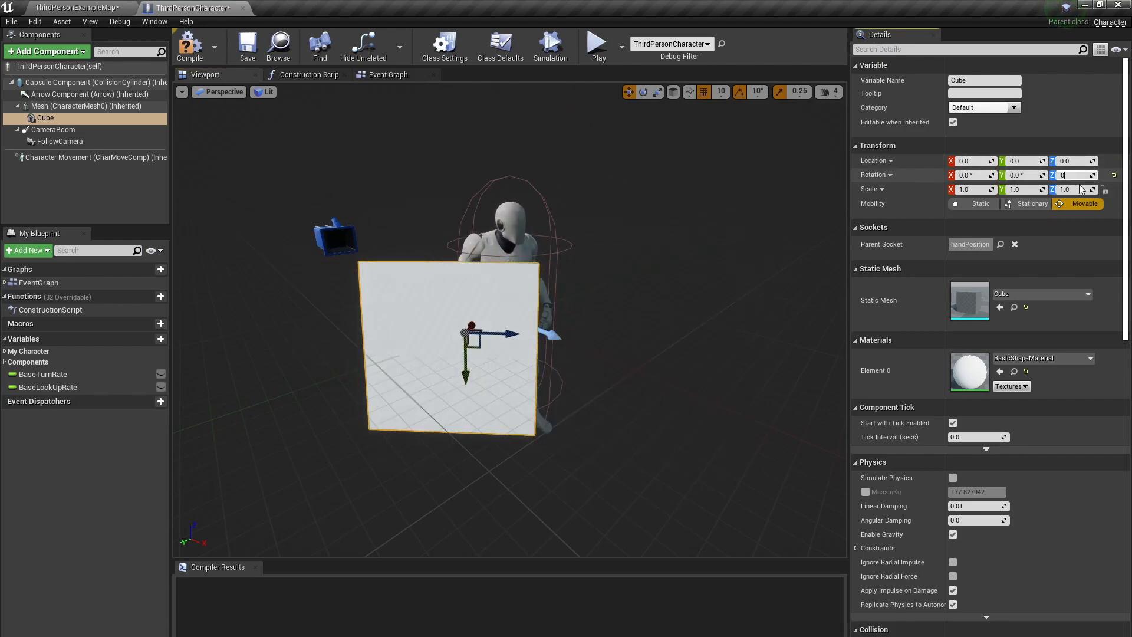
type("0.05")
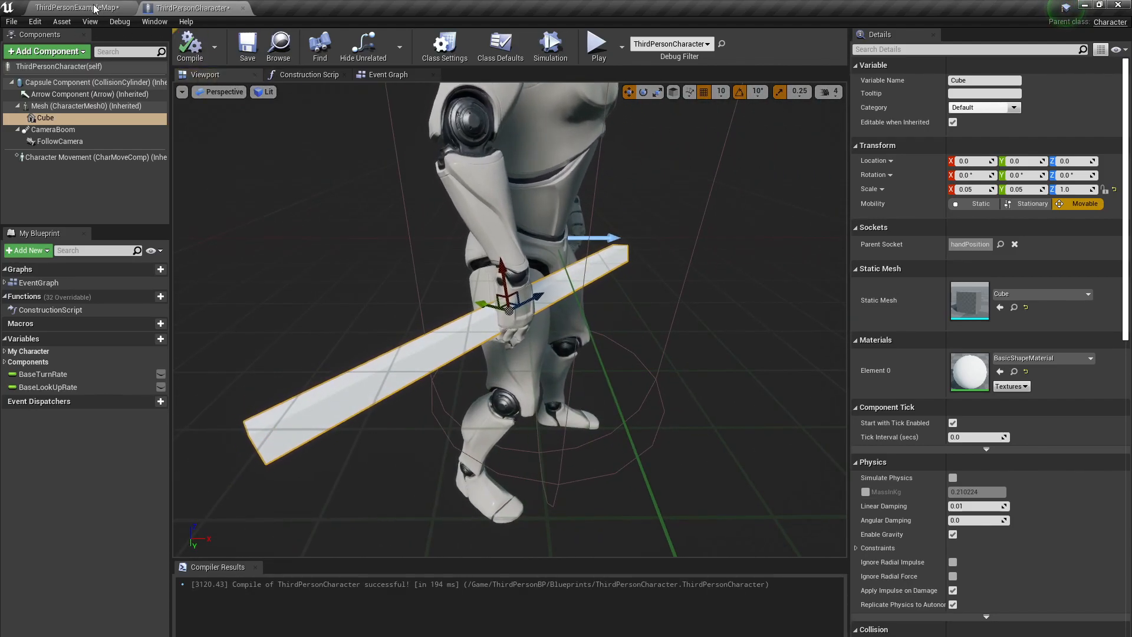
left_click(72, 7)
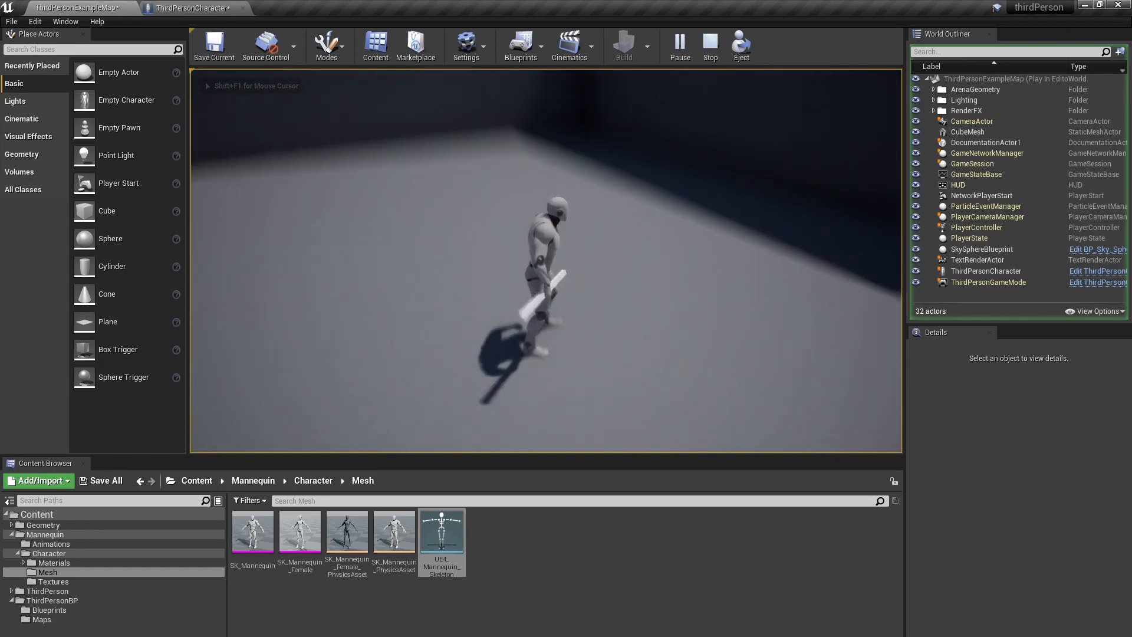
Stop the test play and show the ThirdPersonCharacter's Event Graph.
left_click(193, 8)
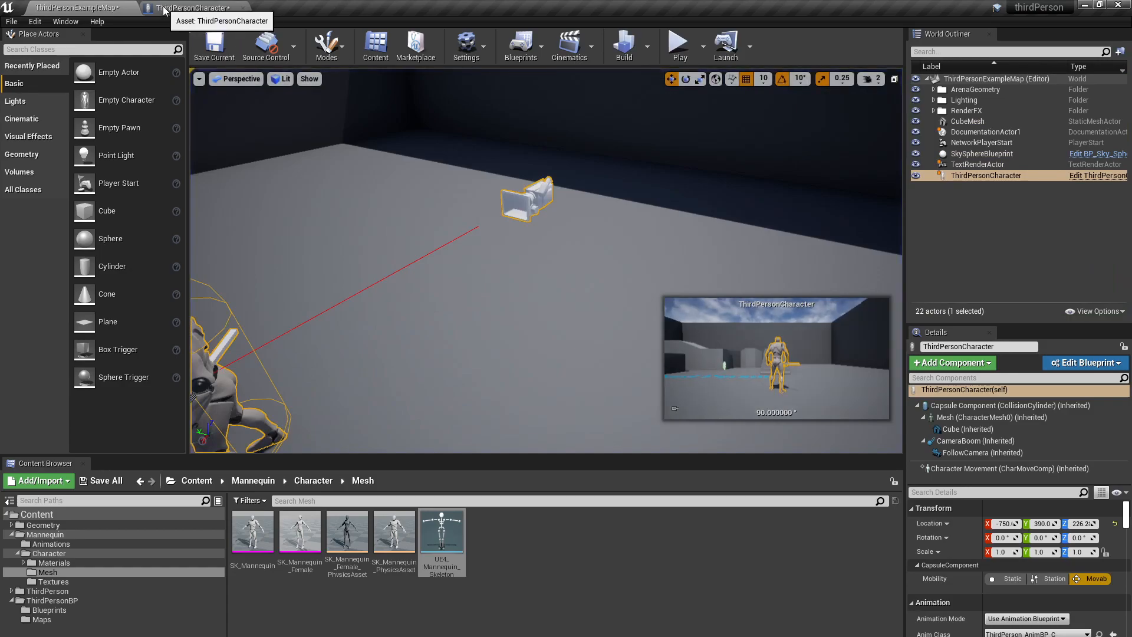
left_click(194, 9)
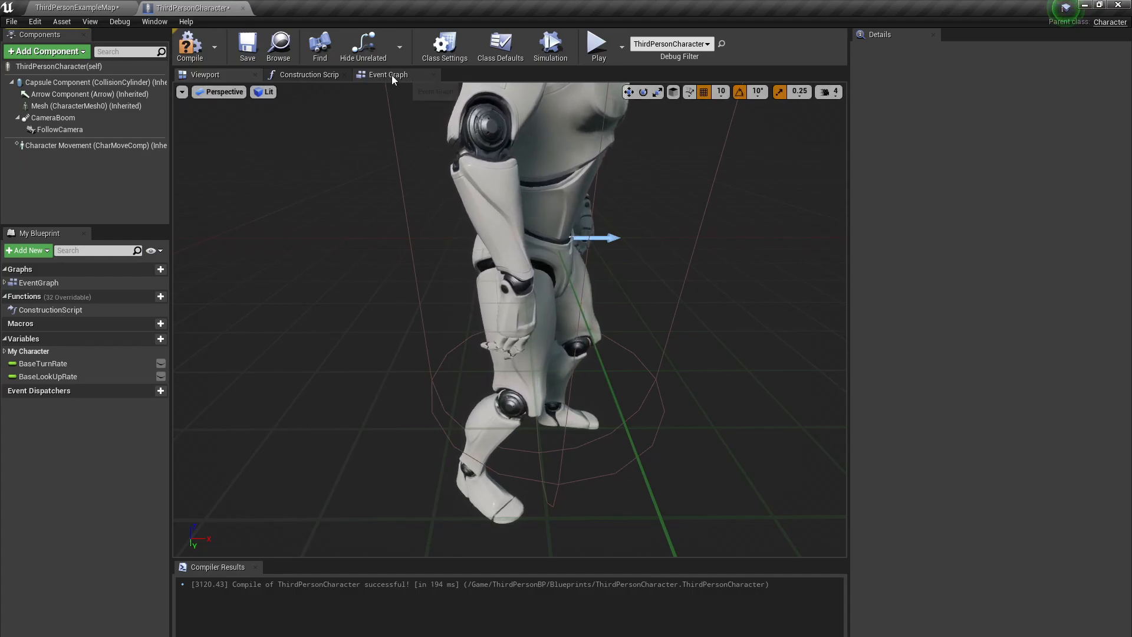
left_click(388, 74)
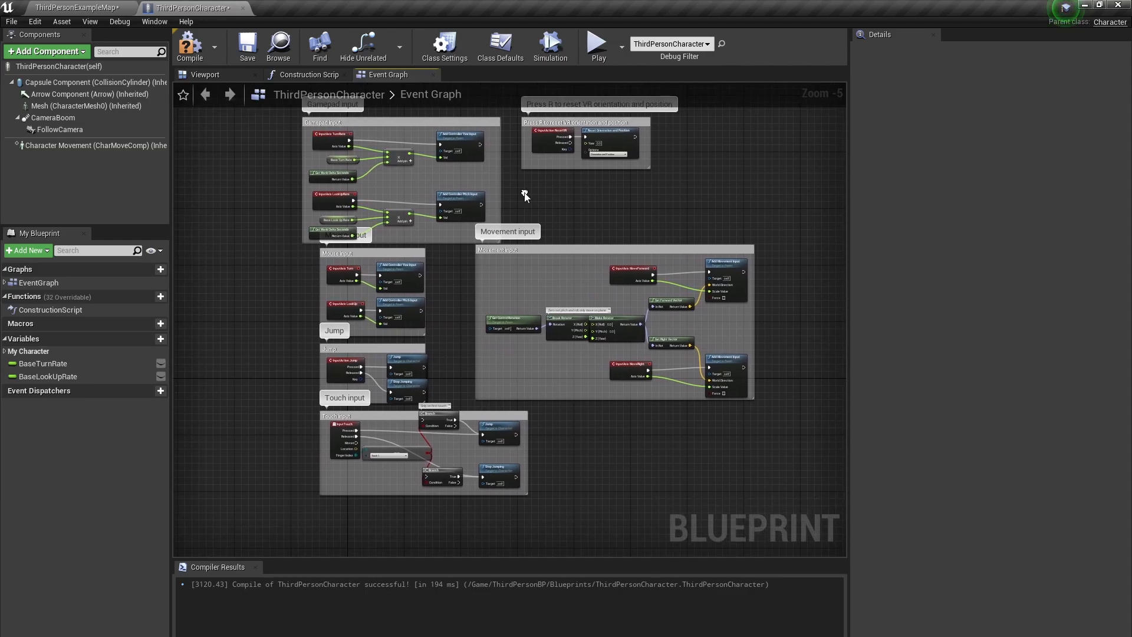
mouse_move(340, 140)
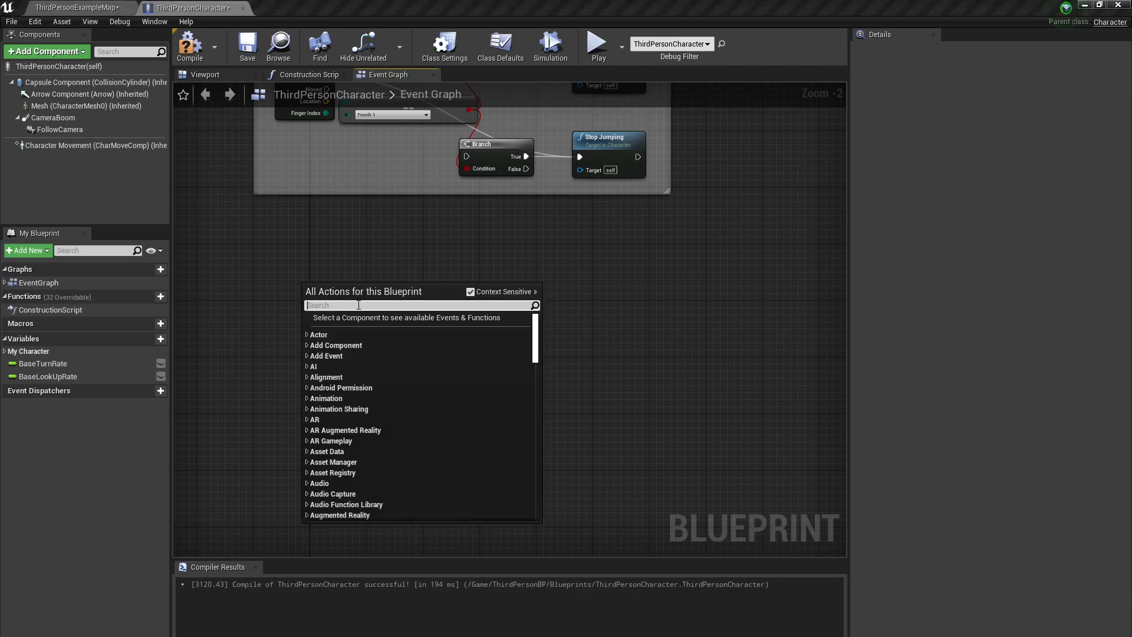
Add an E keyboard event node to the Event Graph.
type("keyb")
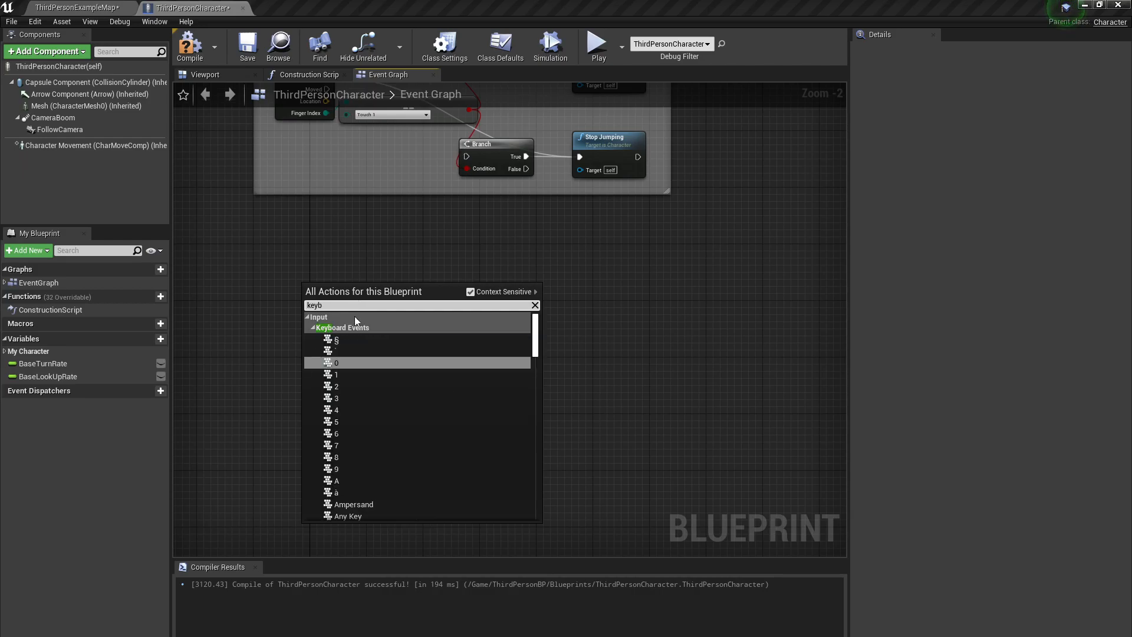
scroll("down", 3)
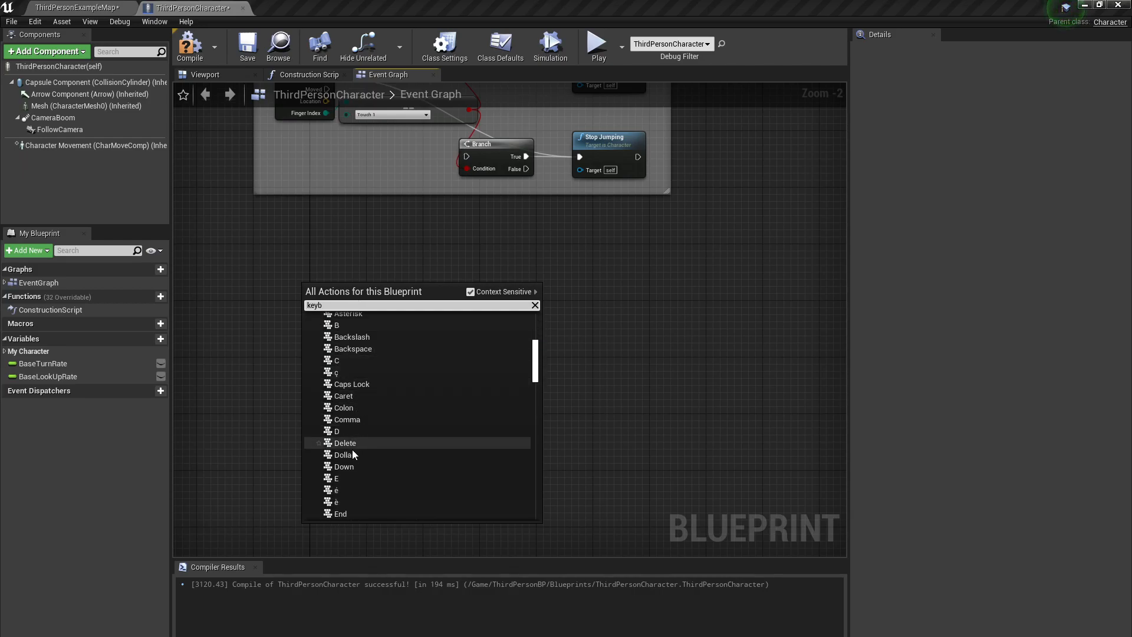
left_click(336, 477)
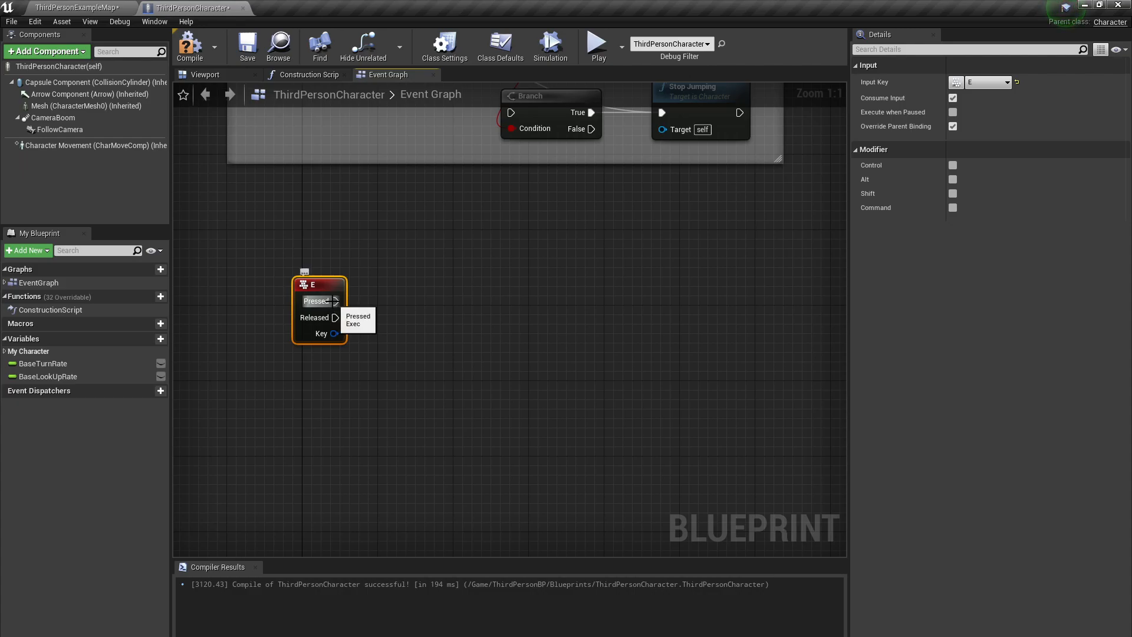
Connect E Pressed to a Print String node with edited text, then show the map.
left_click_drag(335, 301, 497, 303)
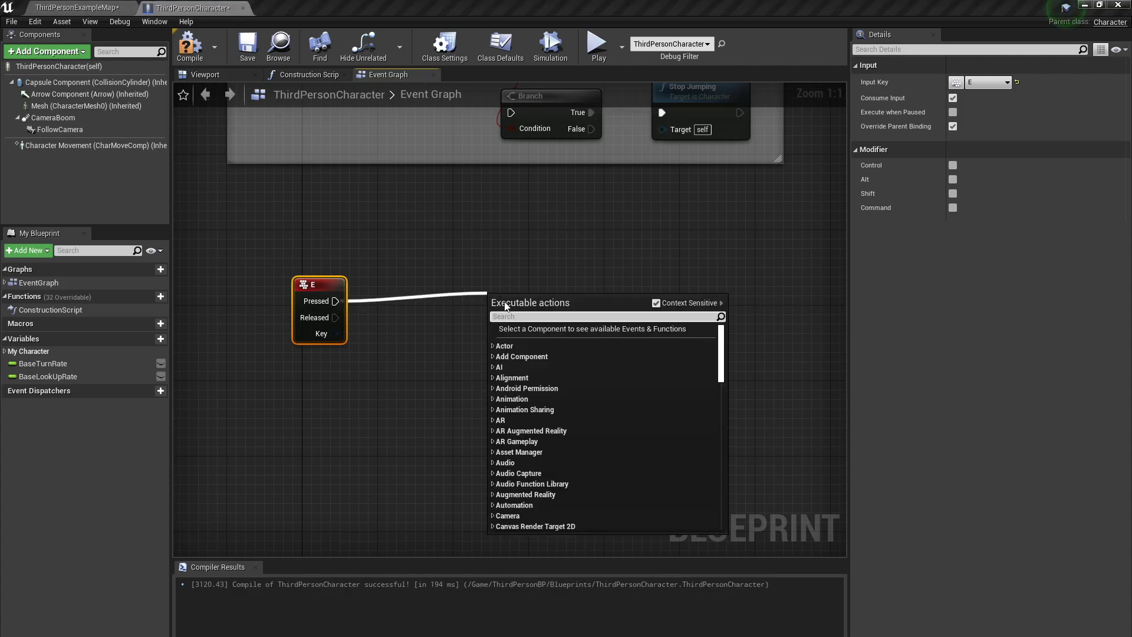
type("prin")
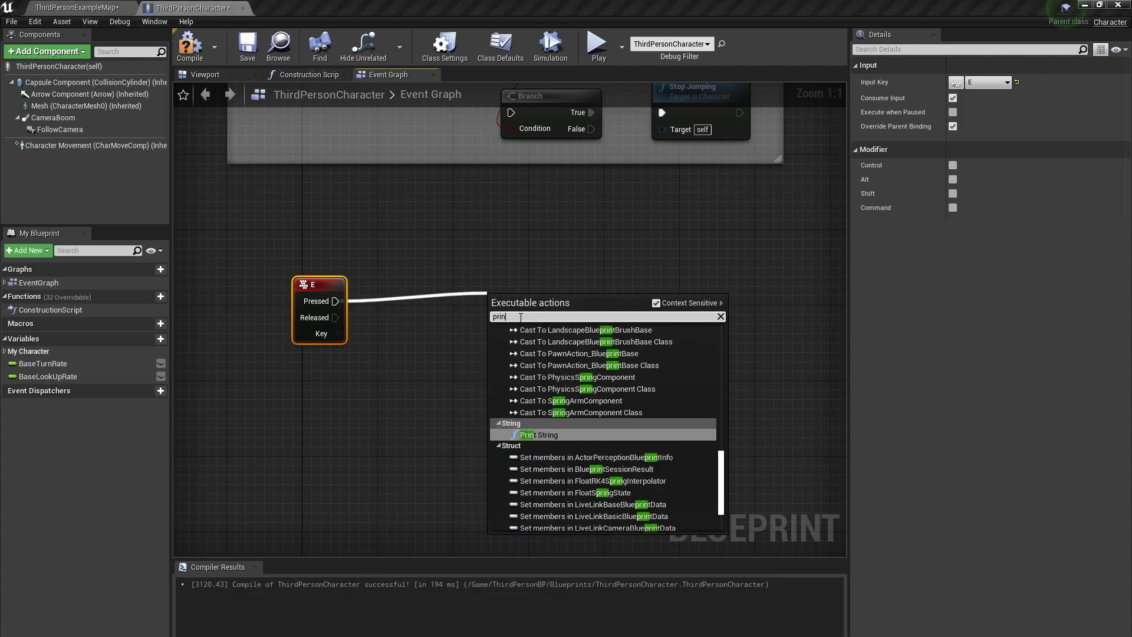
left_click(538, 434)
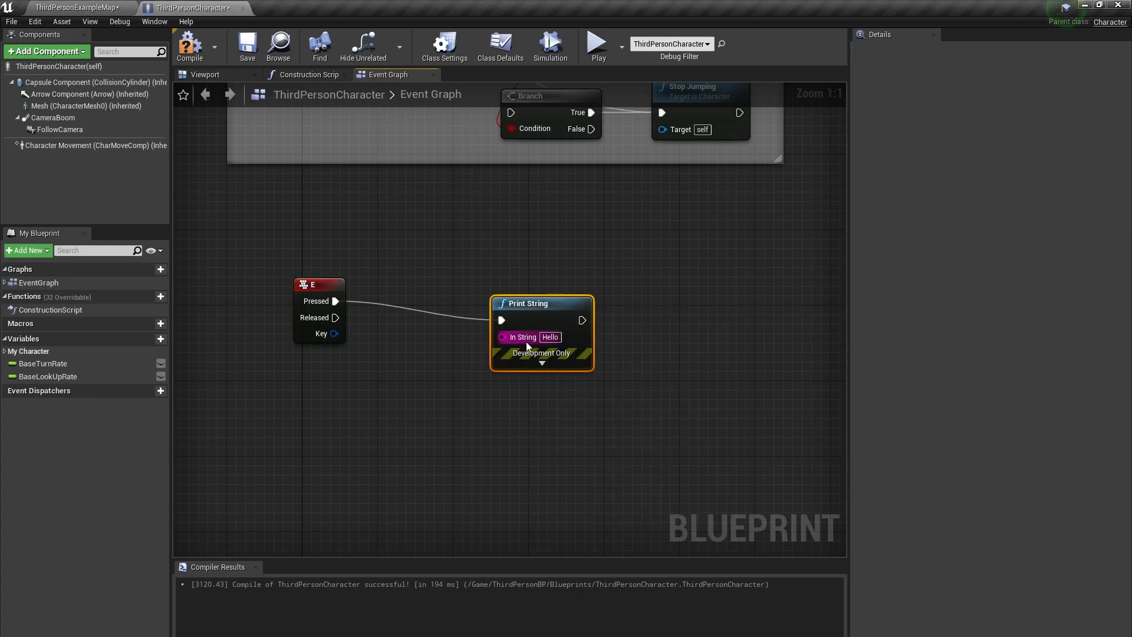
double_click(550, 336)
type("p")
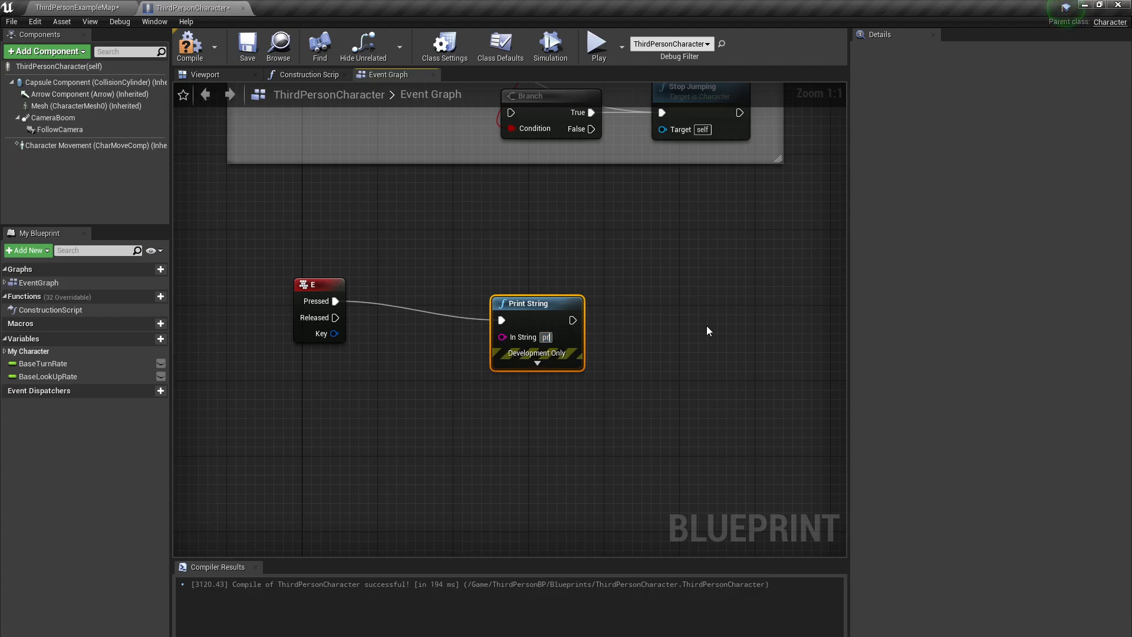
left_click(72, 7)
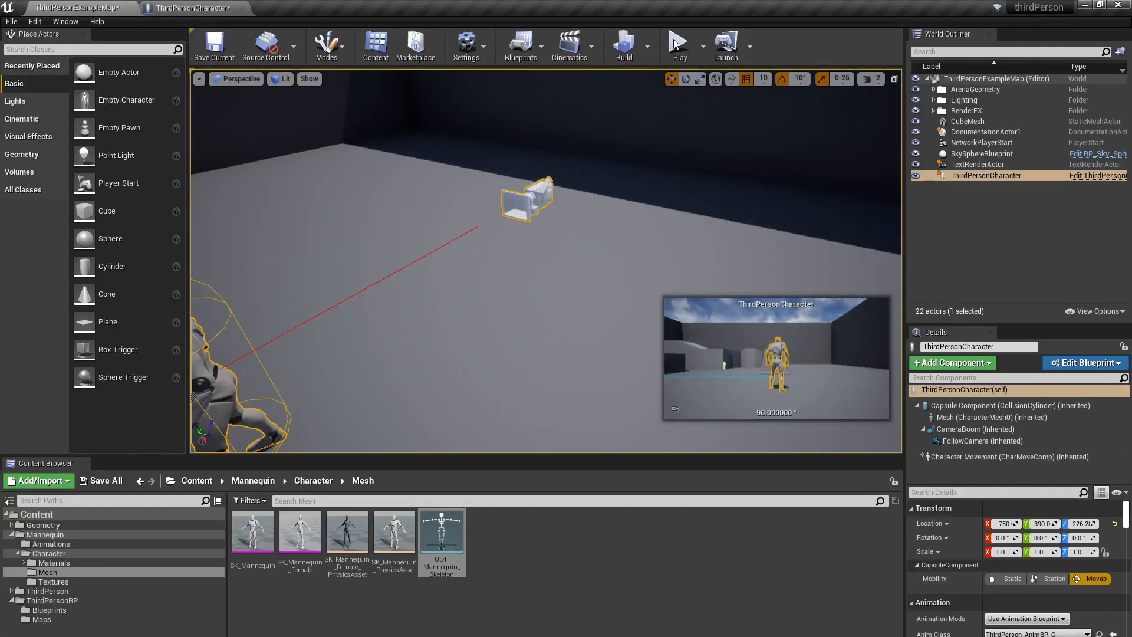
Play-test the level, pressing E to print 'pressed' on screen, then stop.
left_click(678, 46)
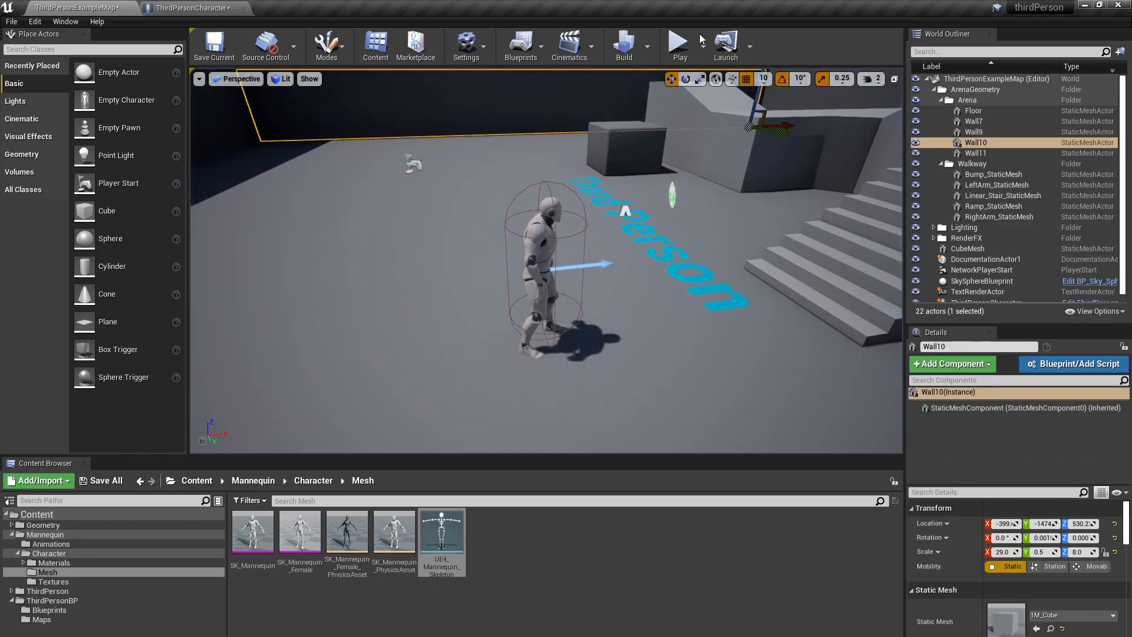
left_click(678, 45)
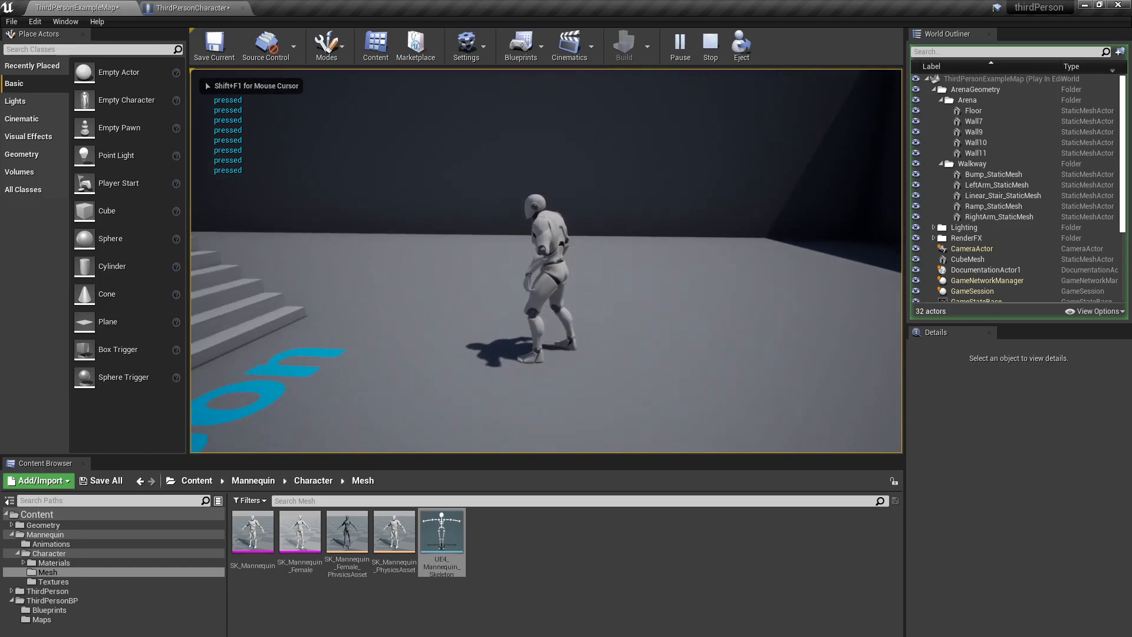
left_click(194, 7)
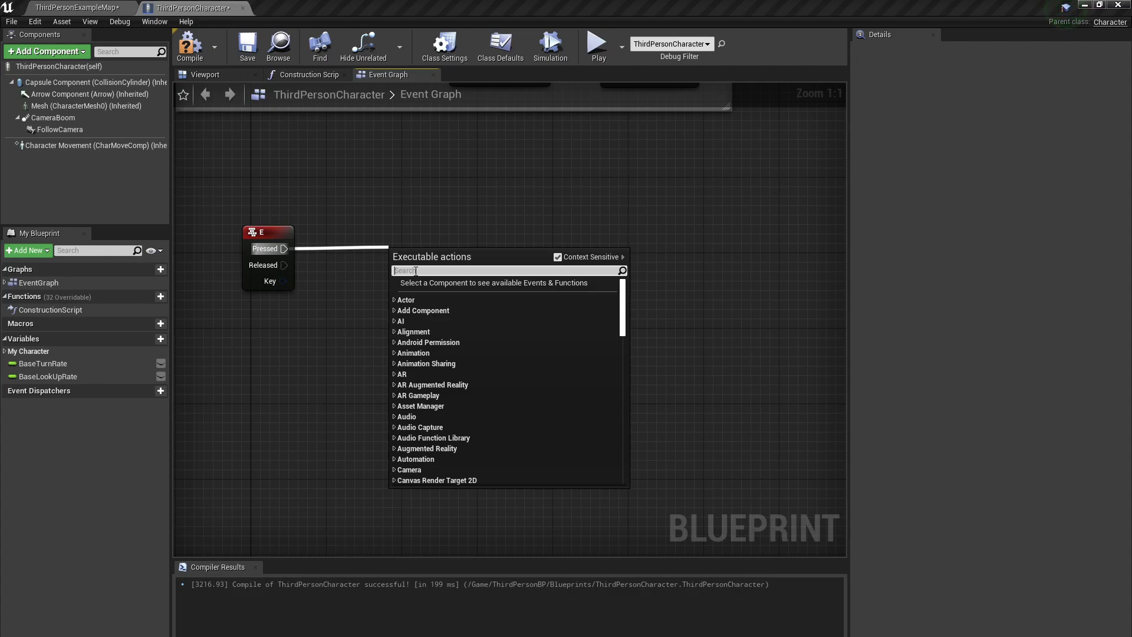
Add an Add Static Mesh Component node from E Pressed and set its mesh to 1M_Cube.
type("addstat")
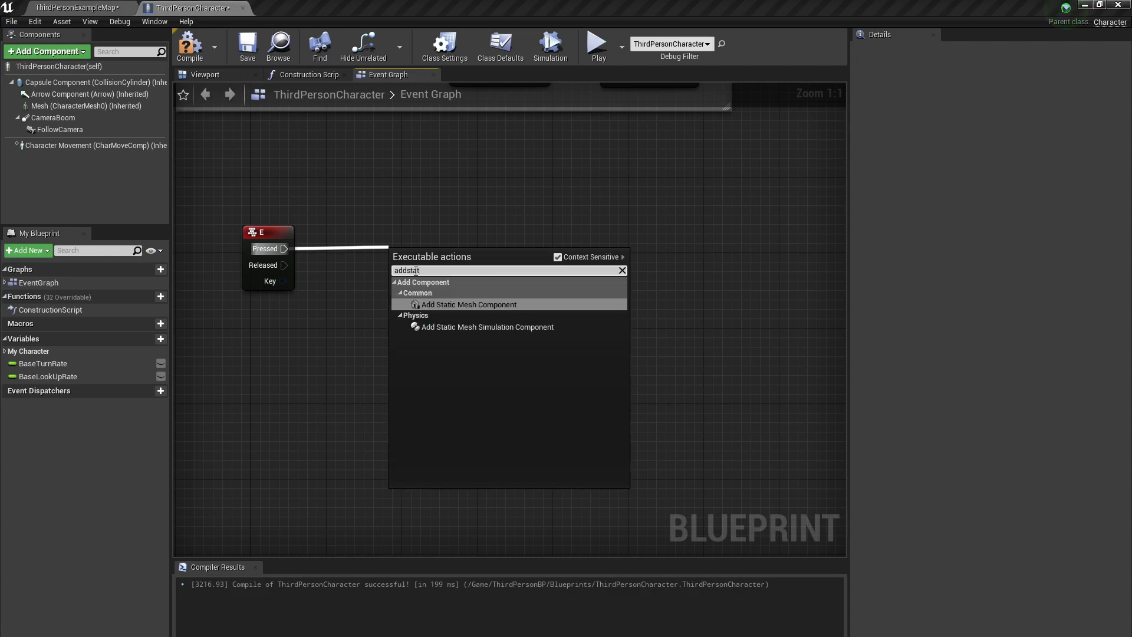
left_click(470, 304)
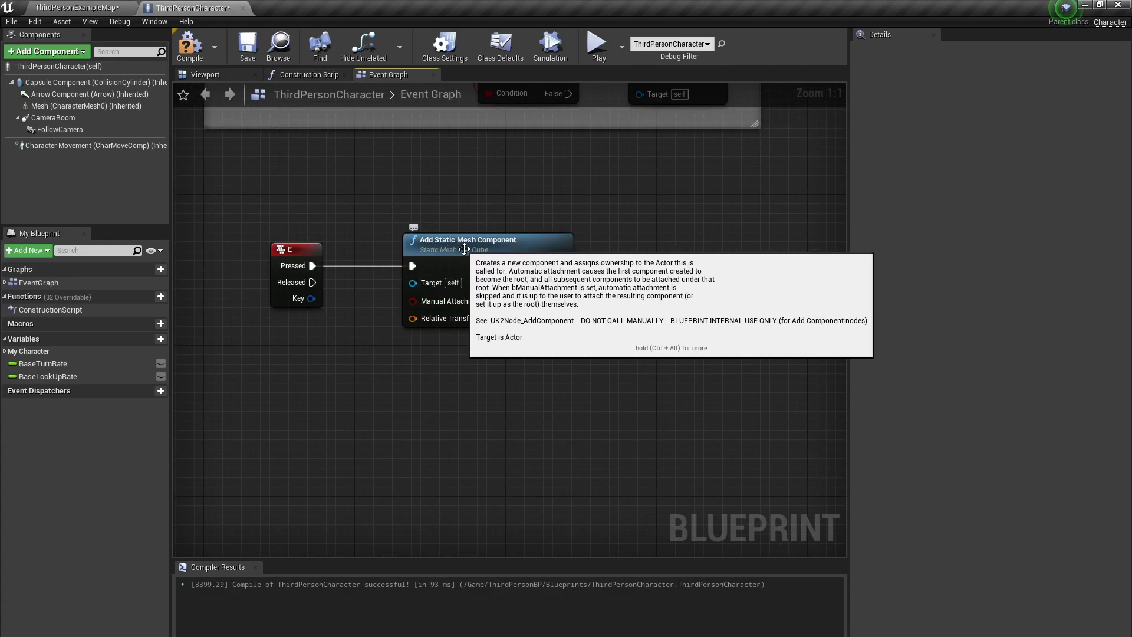
left_click(468, 239)
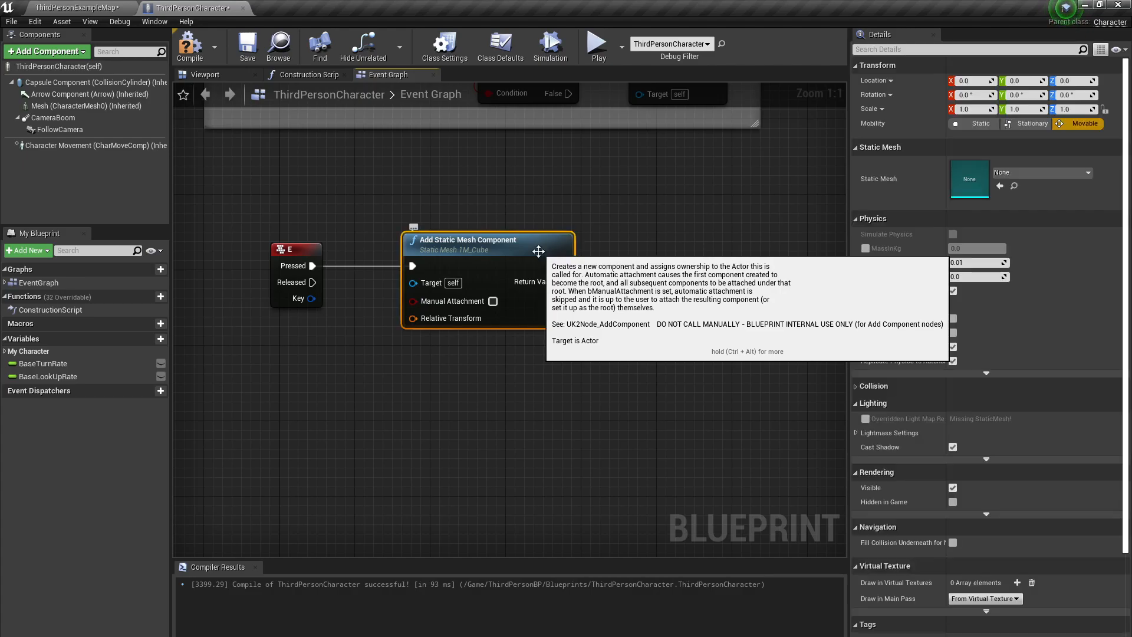
mouse_move(582, 262)
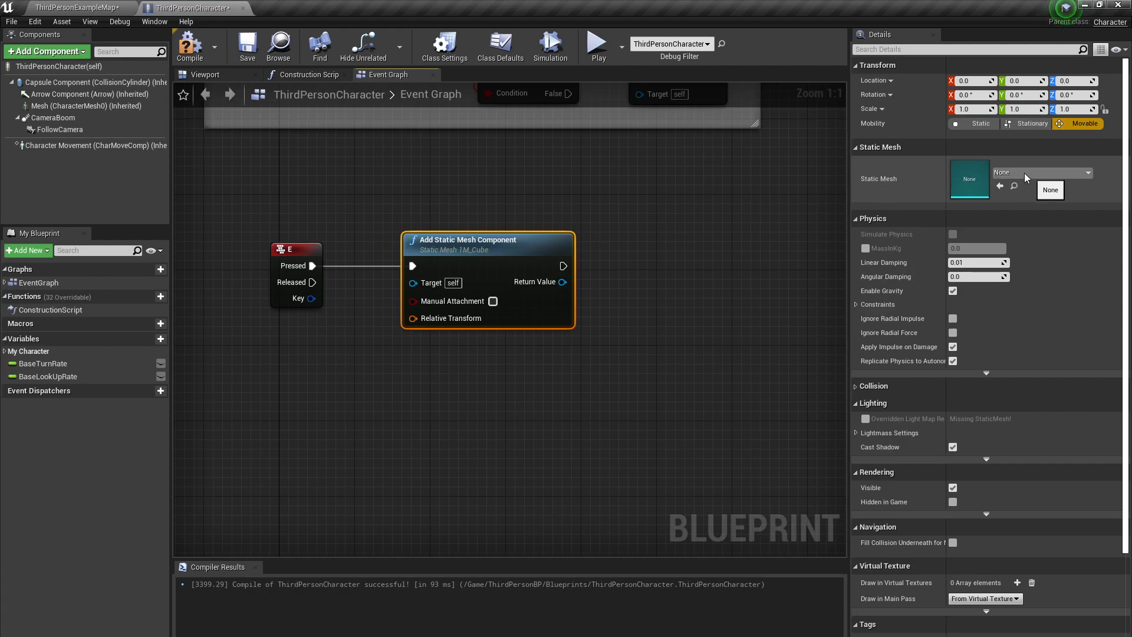
mouse_move(1049, 178)
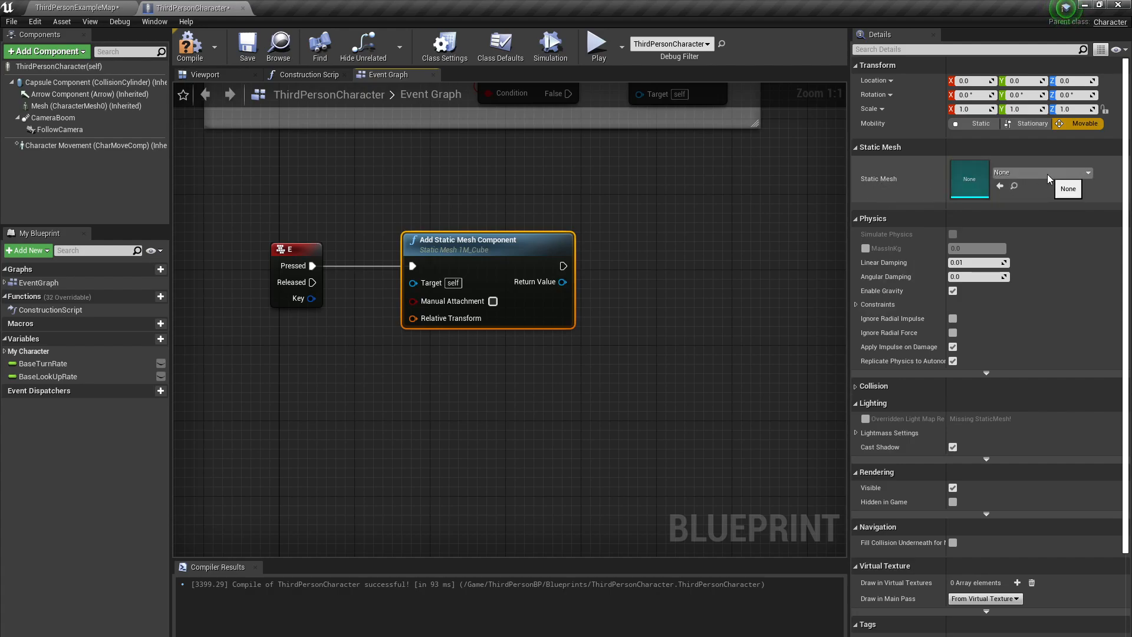
left_click(1089, 172)
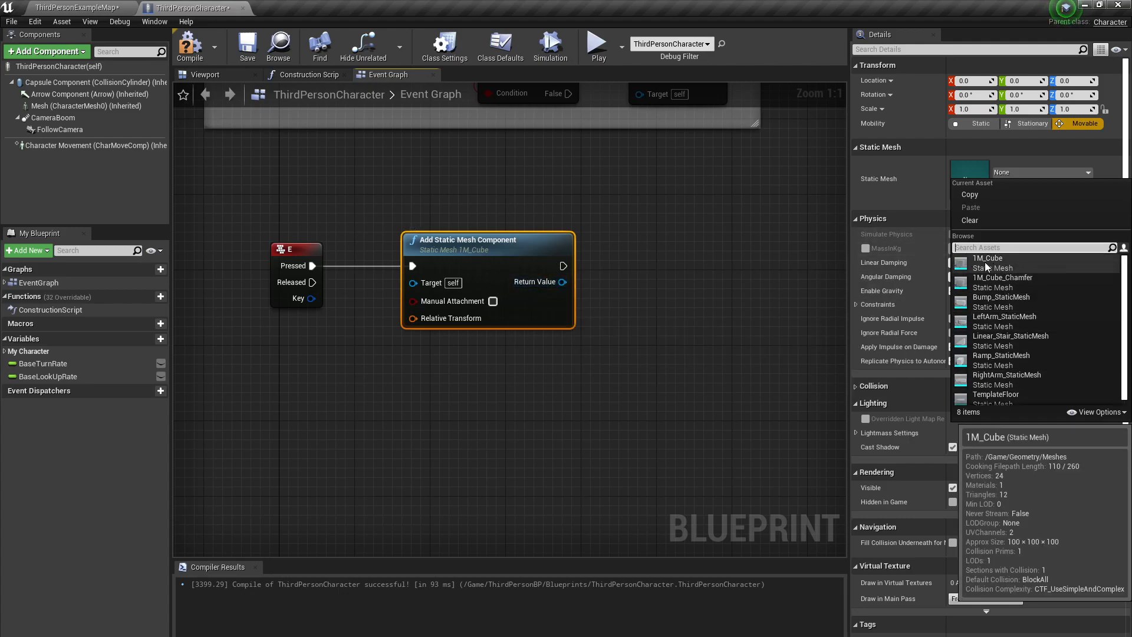
left_click(989, 258)
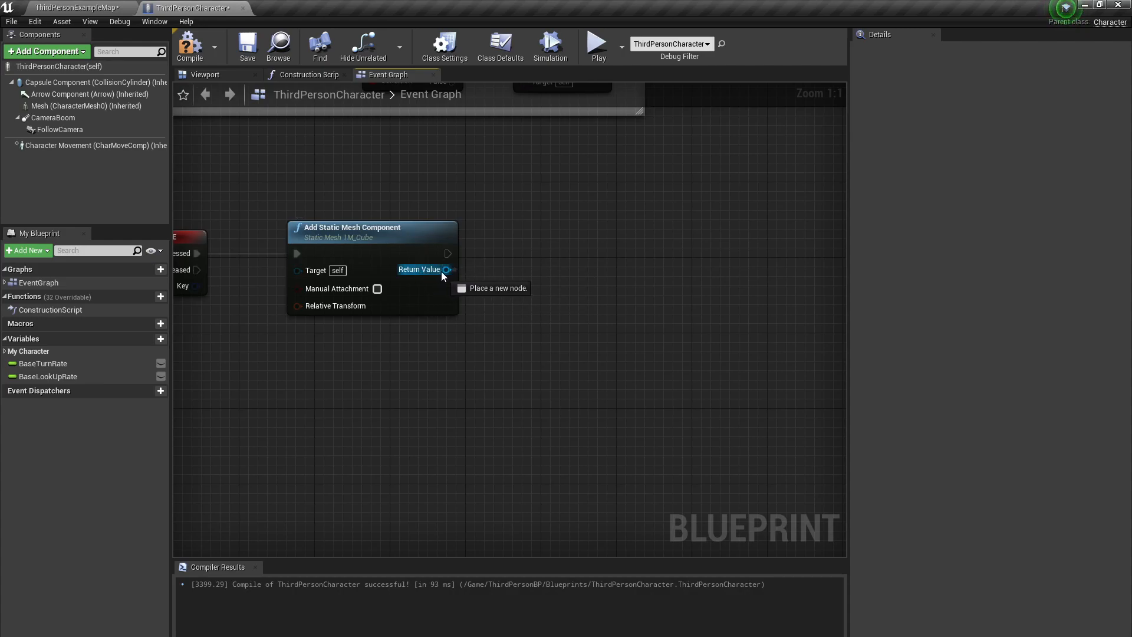
Add an AttachComponentToComponent node from the cube's Return Value with the character Mesh as Parent.
left_click_drag(448, 269, 627, 285)
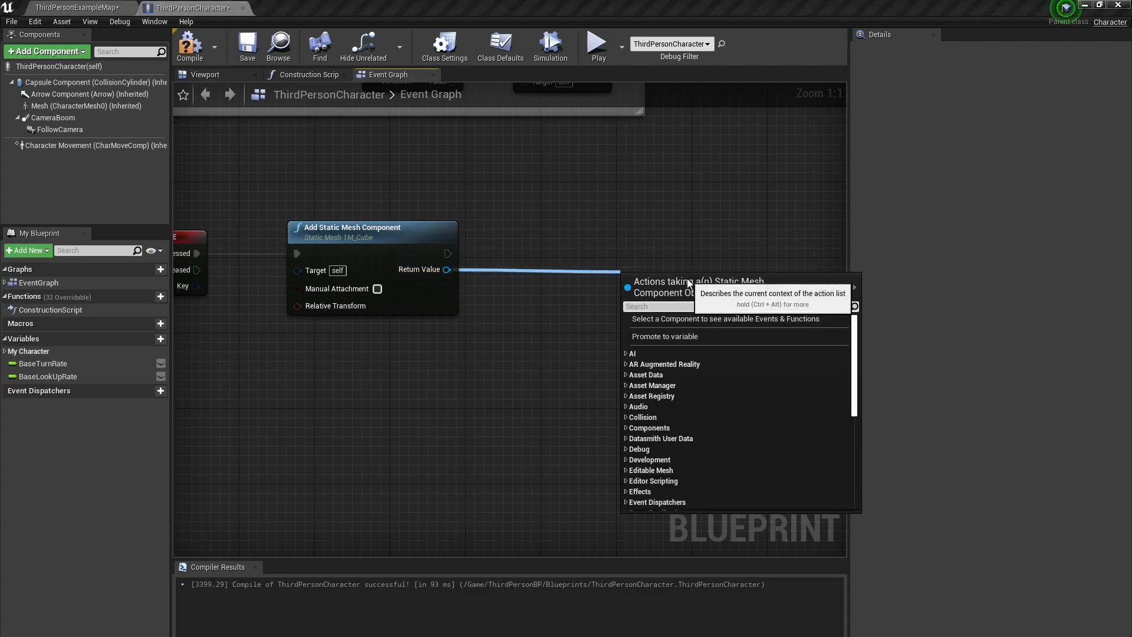
type("attachto")
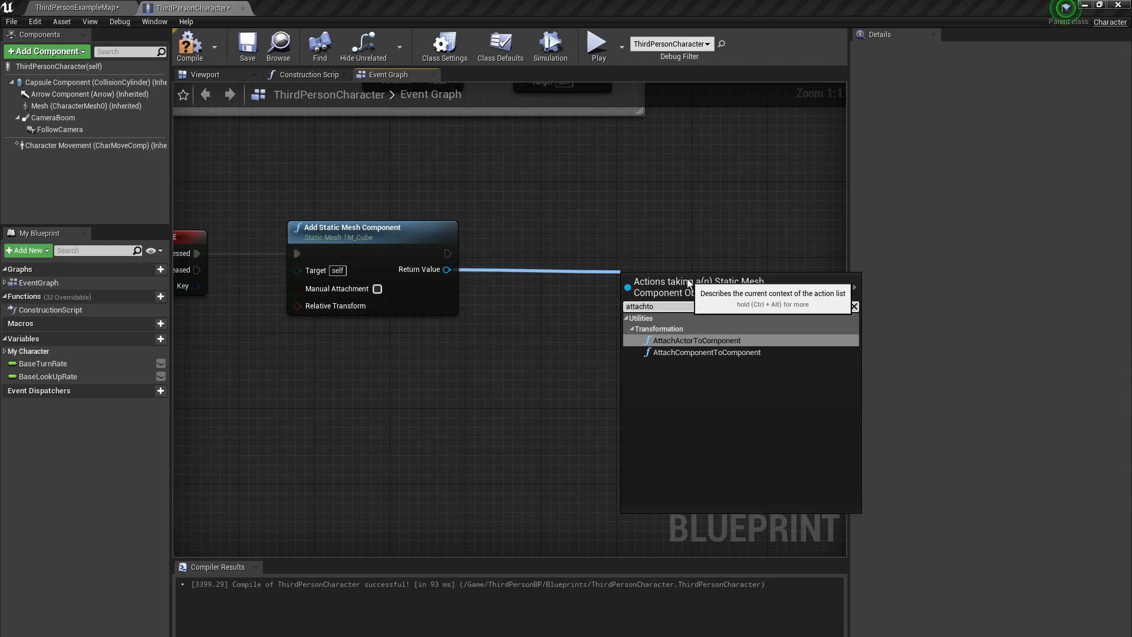
left_click(705, 352)
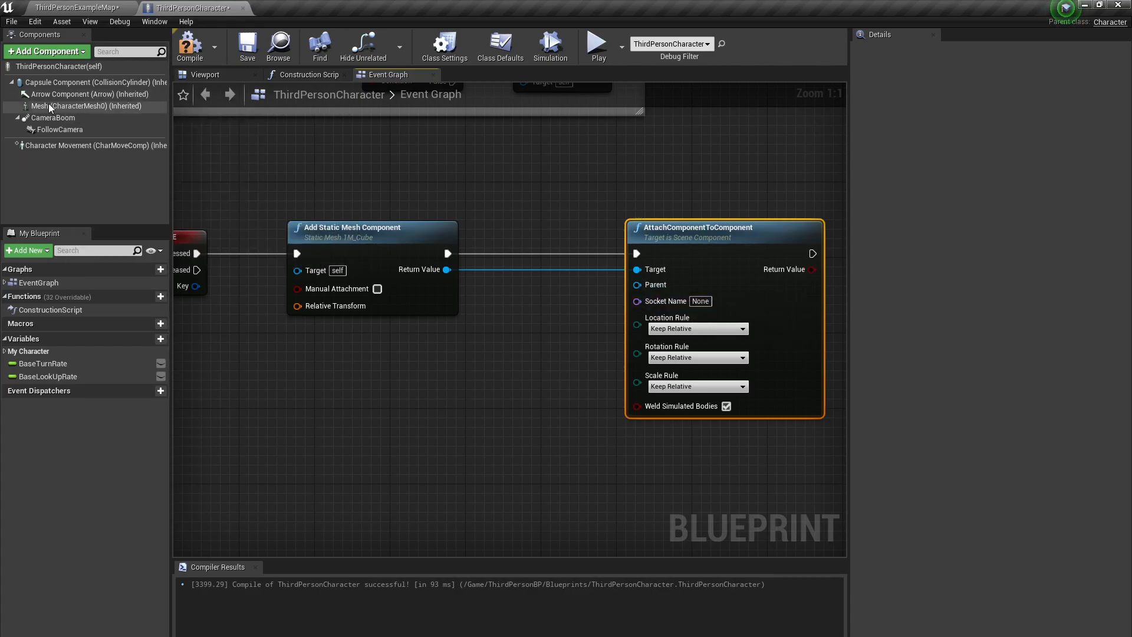
left_click(68, 106)
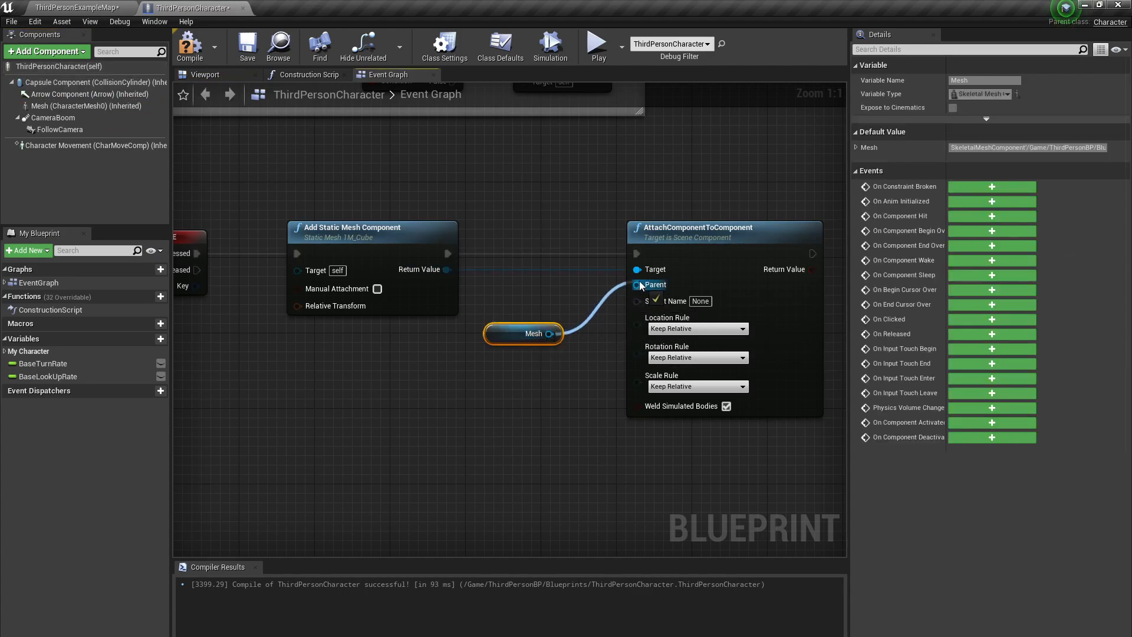
mouse_move(766, 239)
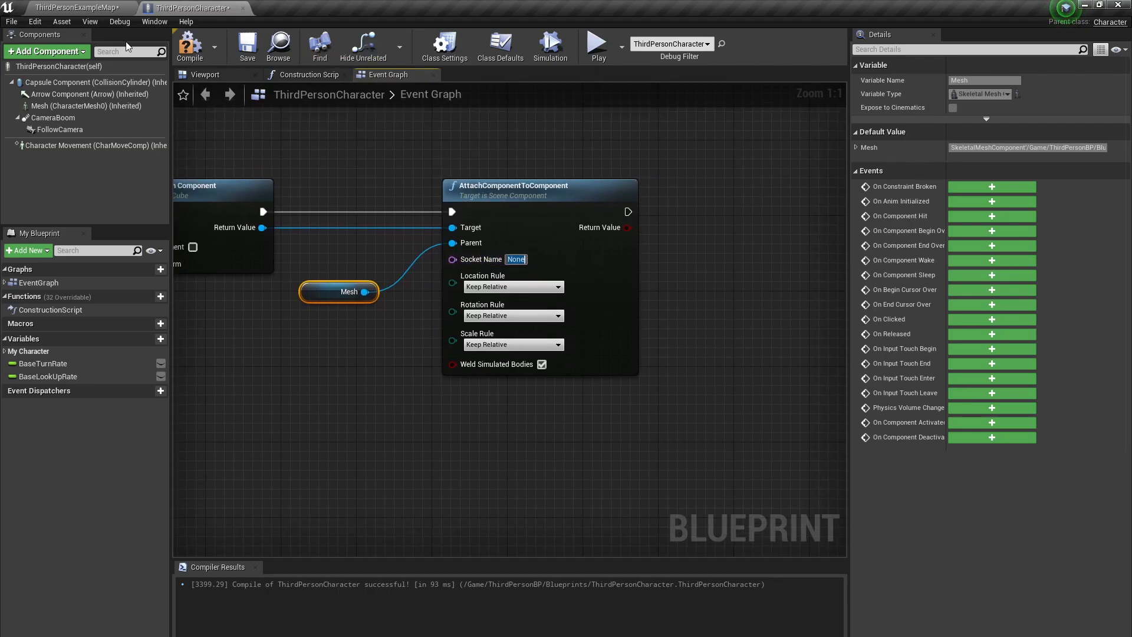
Browse to SK_Mannequin, confirm its handPosition socket in the Skeleton Tree, and return to the Event Graph.
left_click(205, 75)
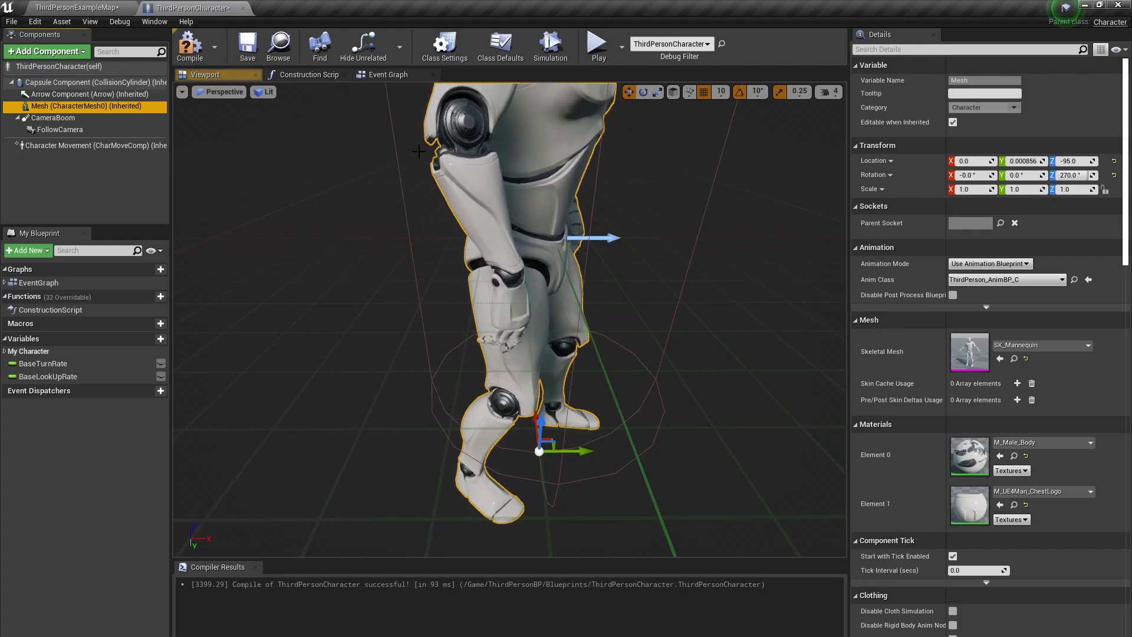
left_click(72, 7)
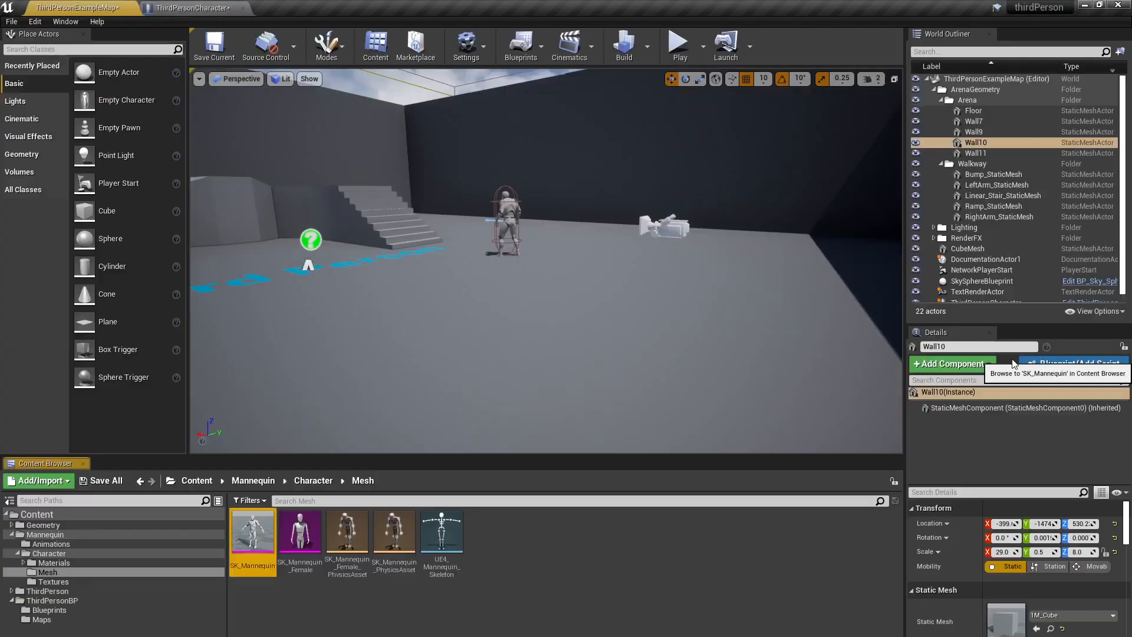
double_click(252, 531)
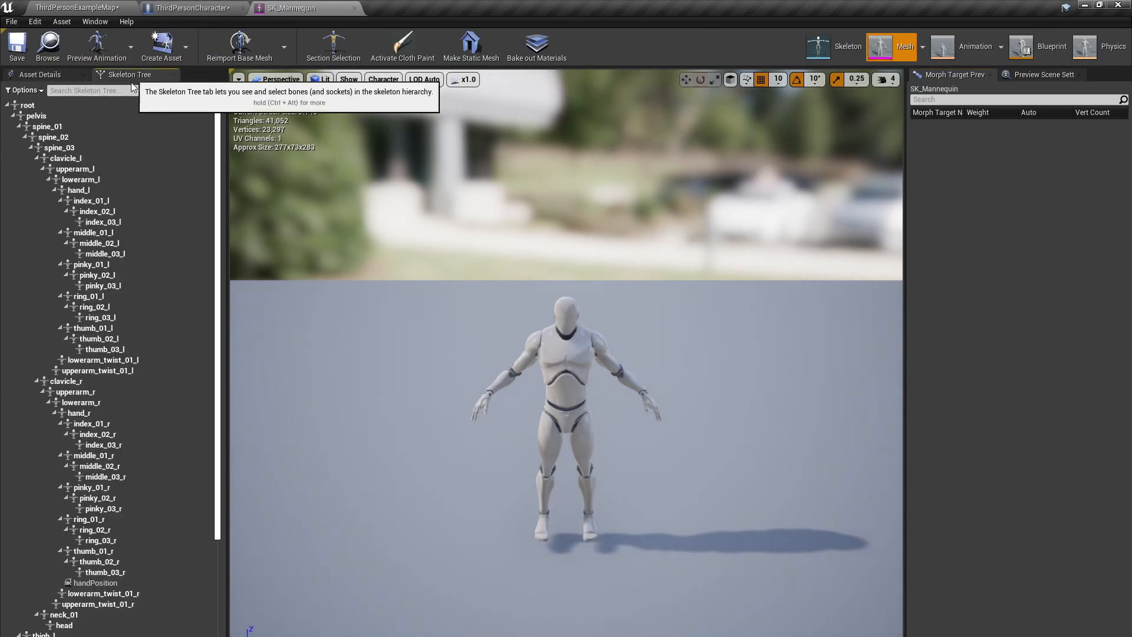
left_click(96, 469)
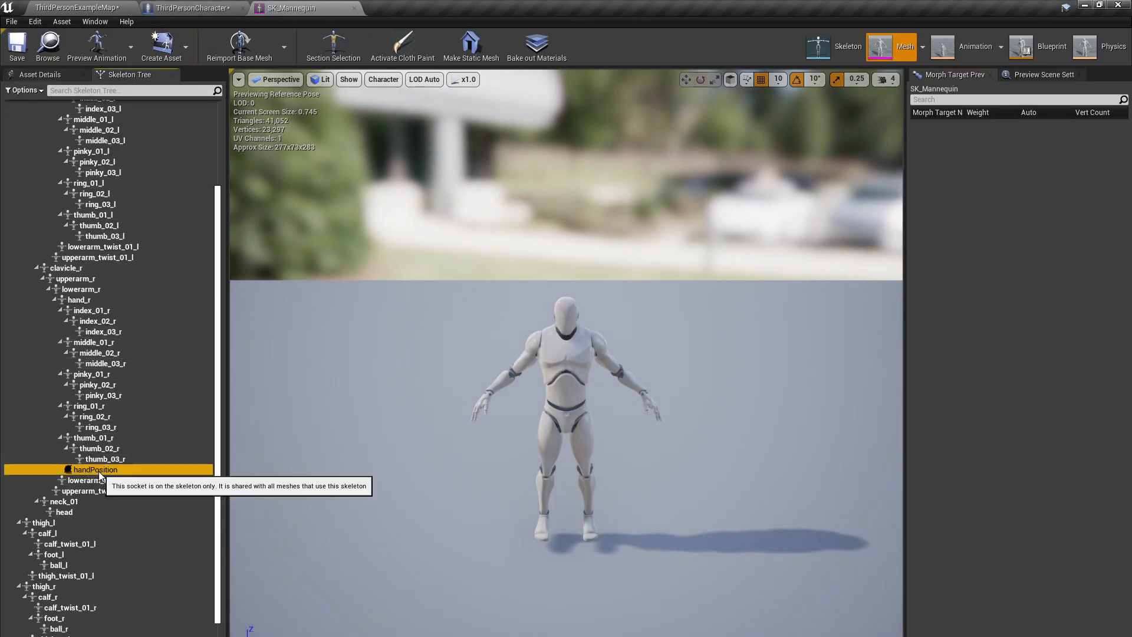
left_click(191, 9)
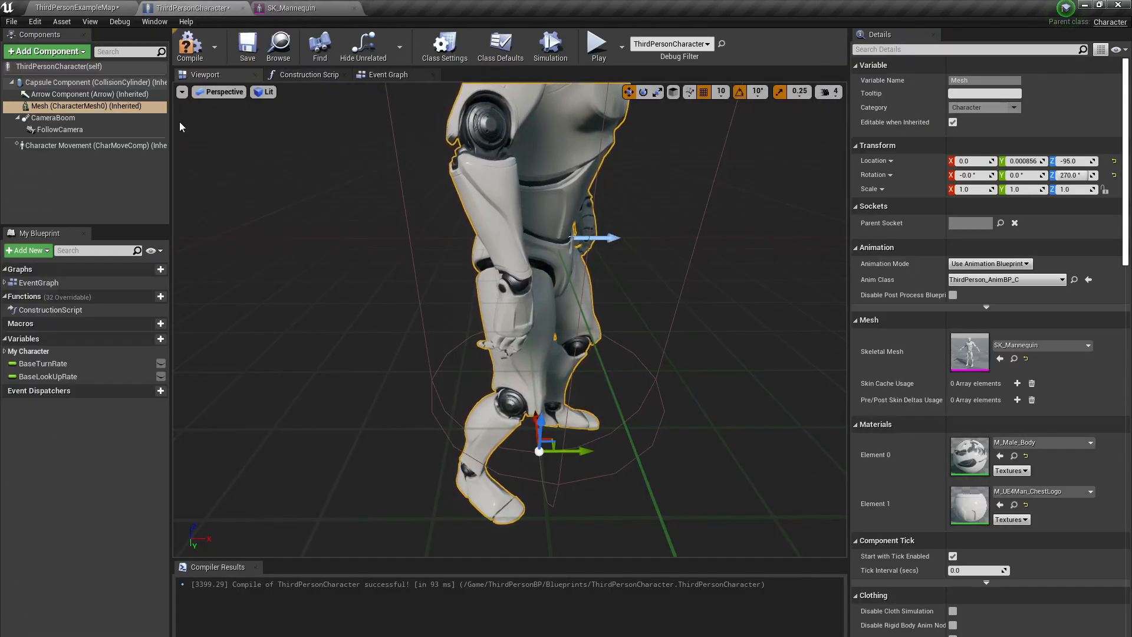
left_click(388, 74)
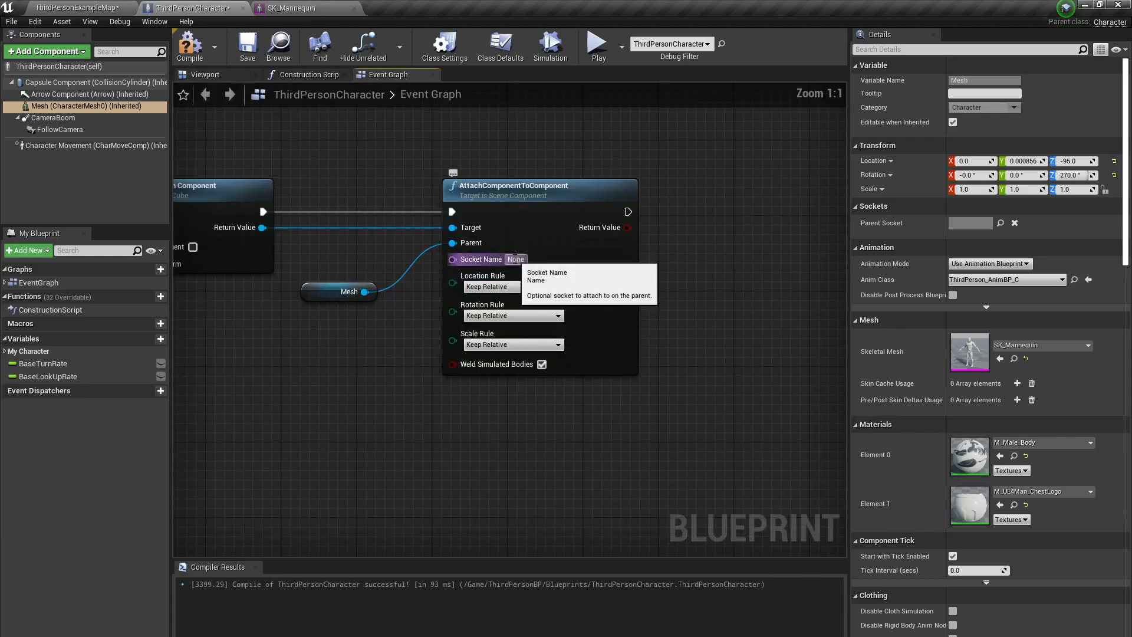
Set the attach node's Socket Name to handPosition, then bring the ThirdPersonExampleMap forward.
type("handPosition")
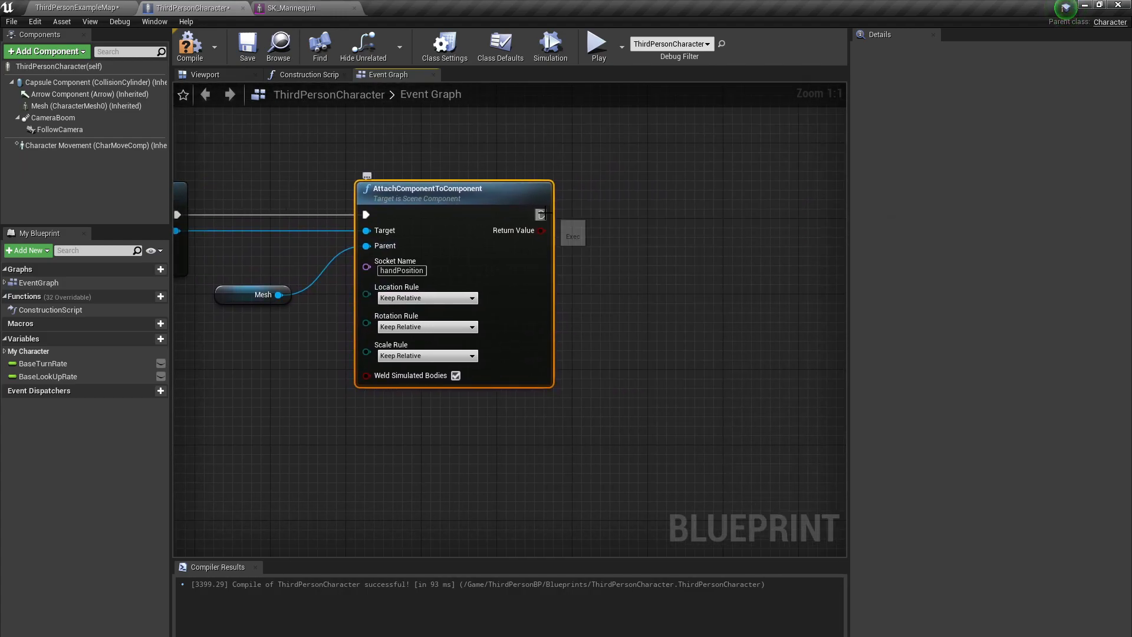
left_click_drag(541, 214, 686, 207)
type("setri")
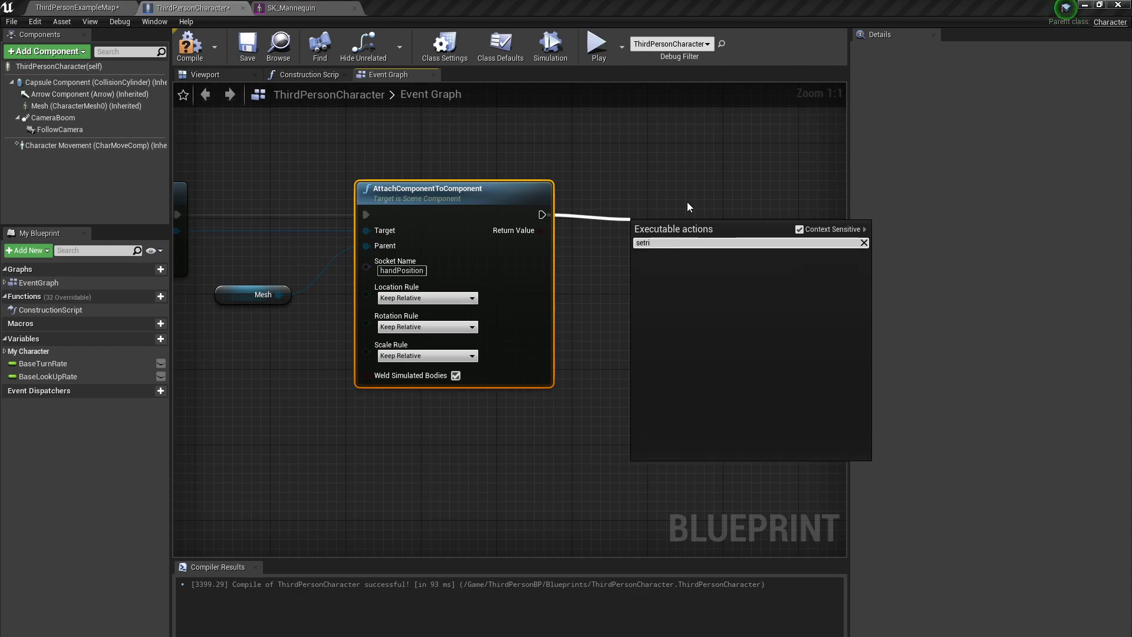
left_click(643, 242)
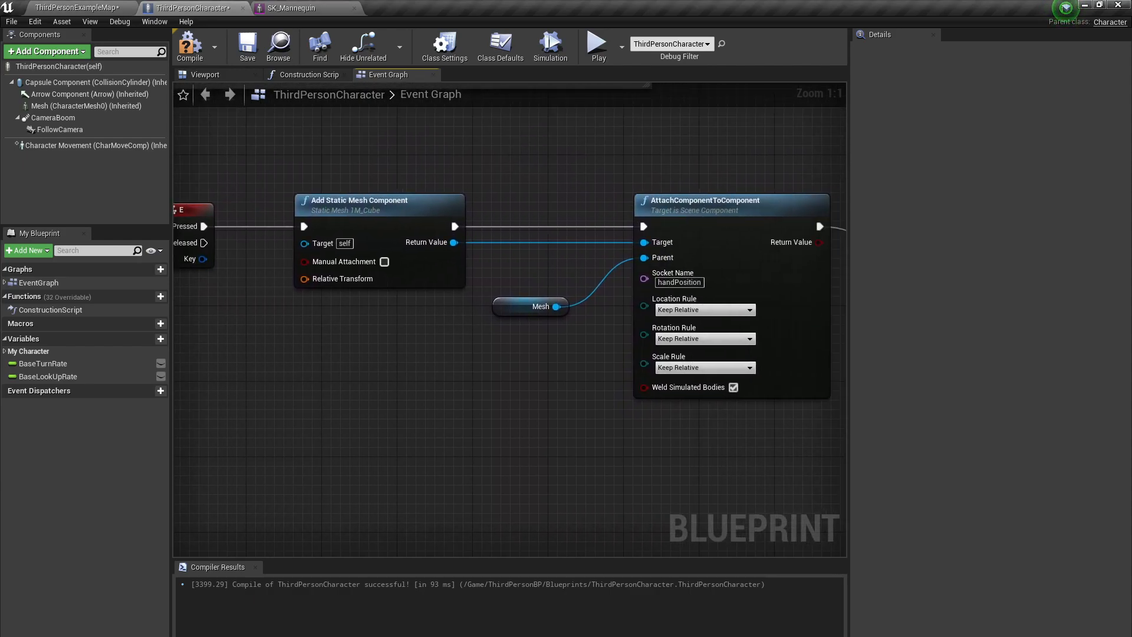
left_click(74, 7)
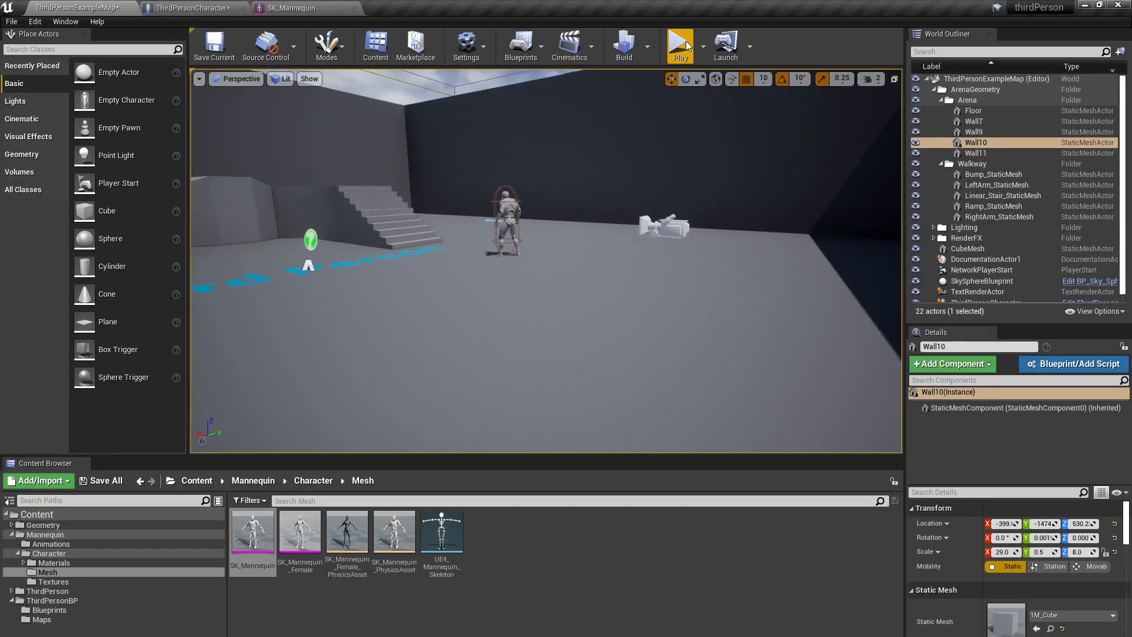
Play-test the level to see the character holding a thin blue stick, then return to ThirdPersonCharacter.
left_click(680, 43)
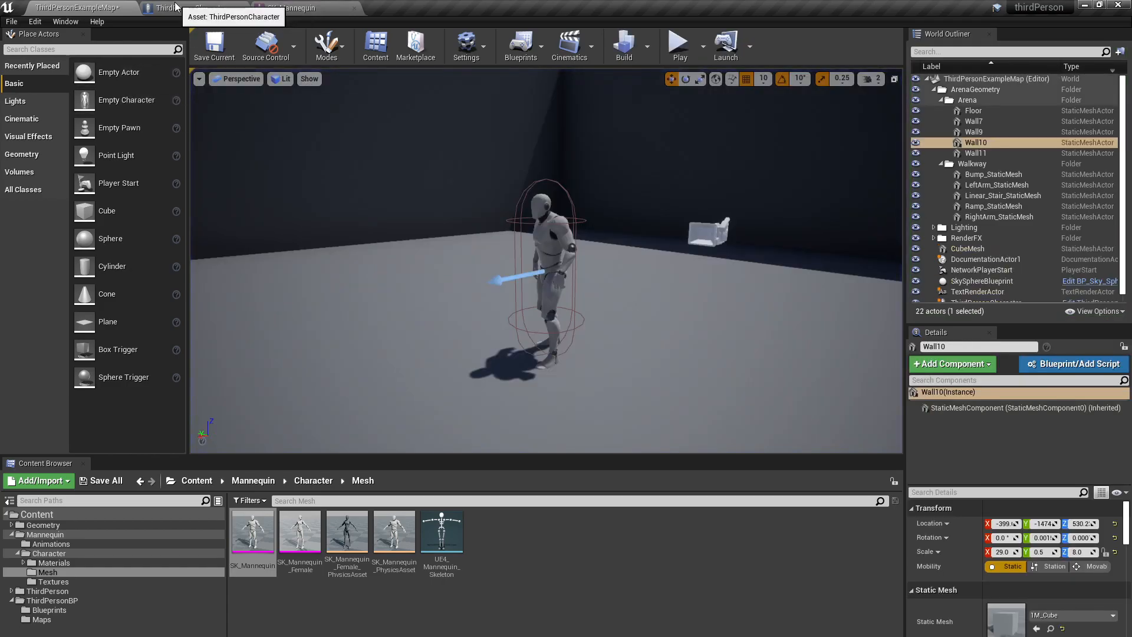
left_click(188, 8)
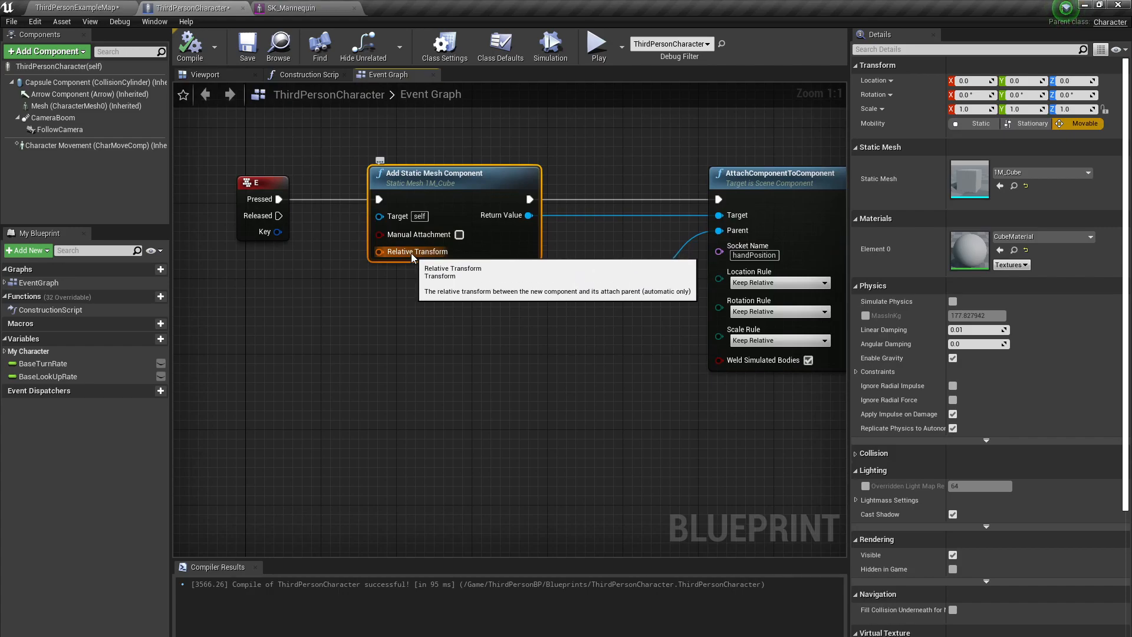
Split the Add Static Mesh Component node's Relative Transform pin into location, rotation and scale.
left_click(379, 251)
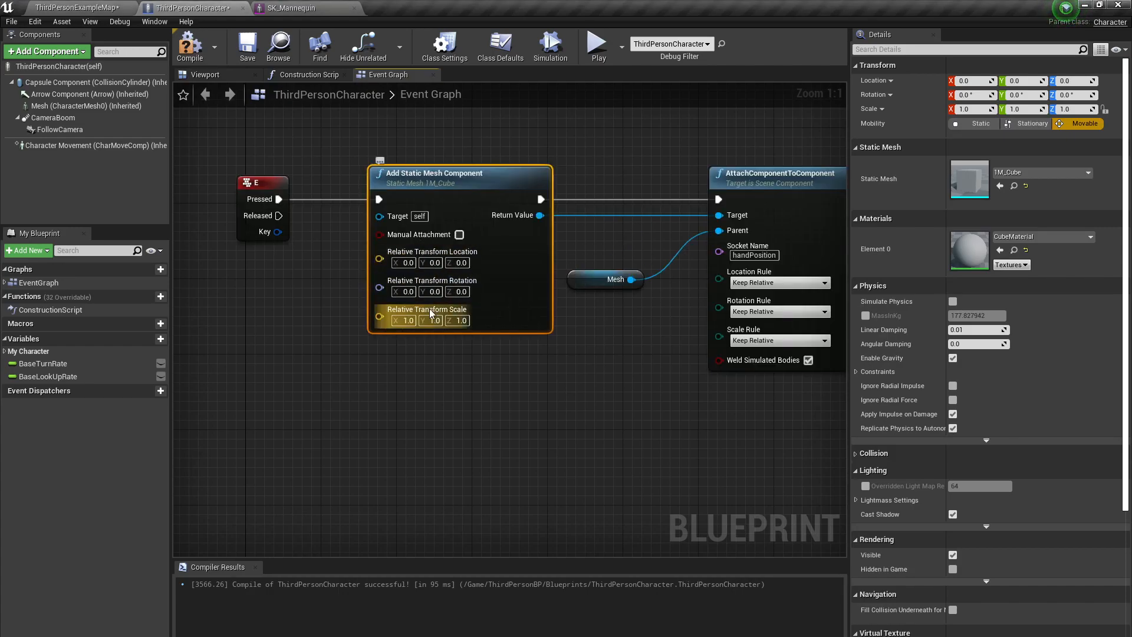
mouse_move(401, 320)
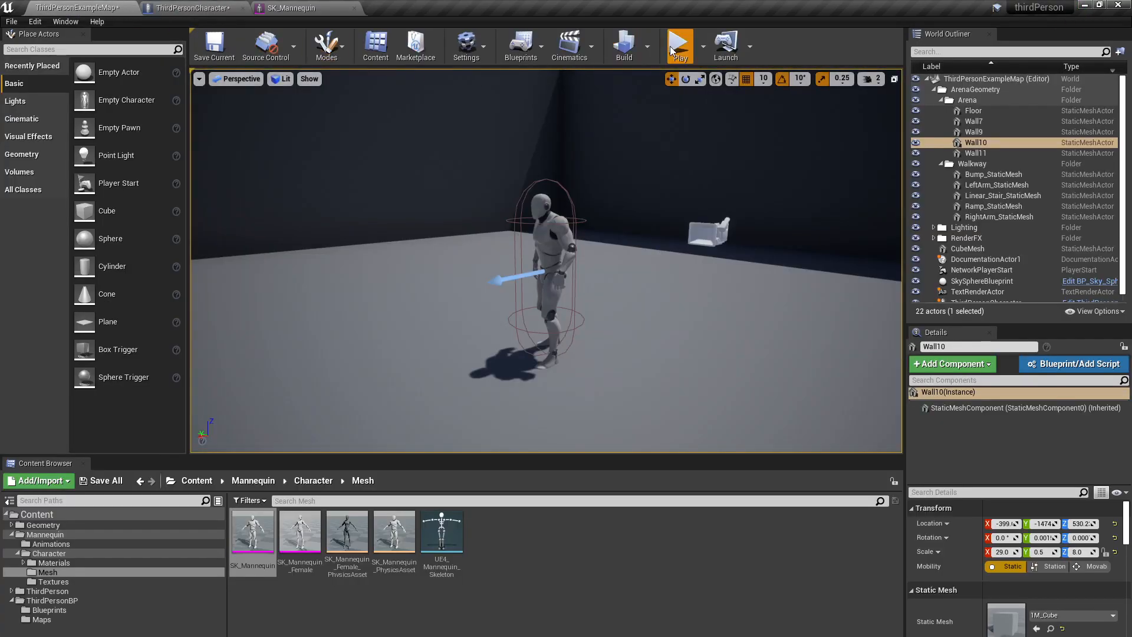
Play-test again and select ThirdPersonCharacter in the World Outliner to view it holding the stick.
left_click(676, 42)
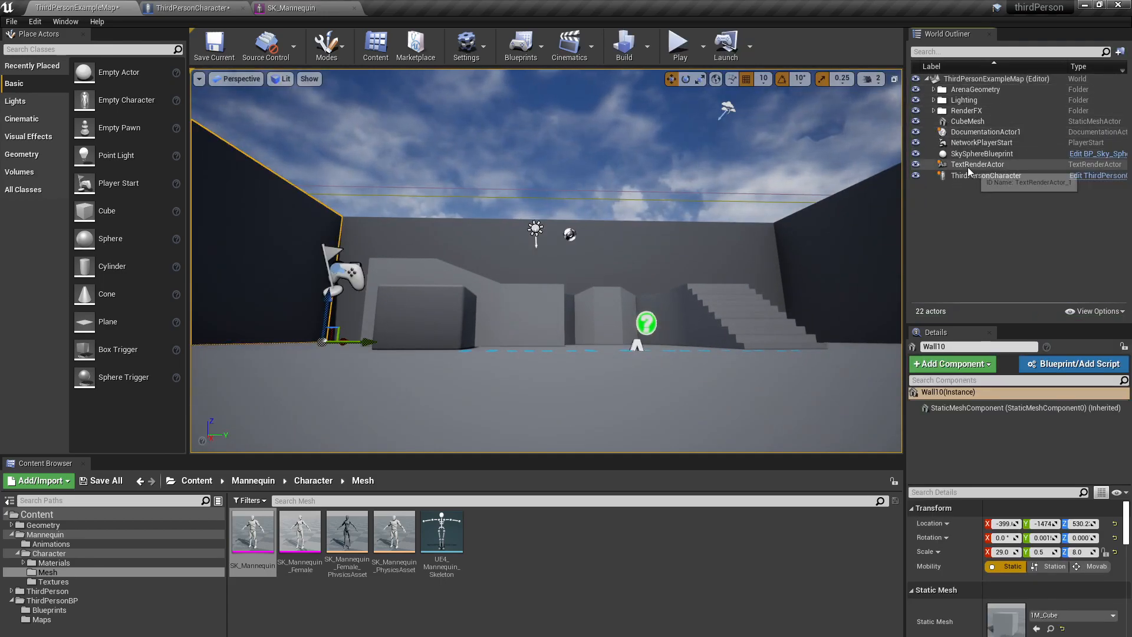
left_click(986, 175)
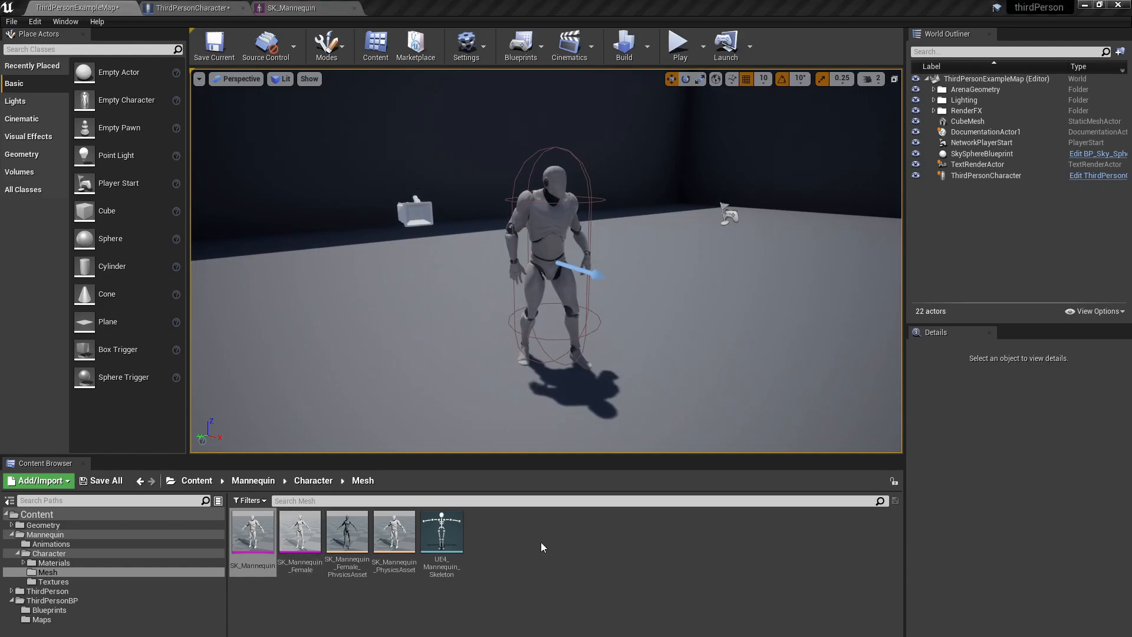
mouse_move(642, 311)
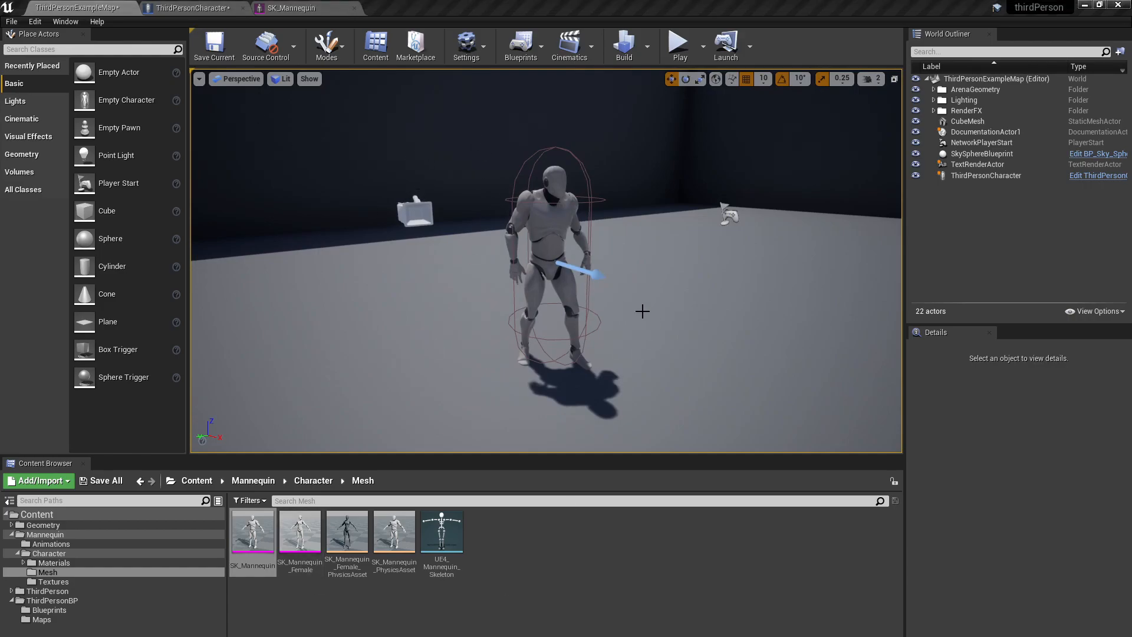